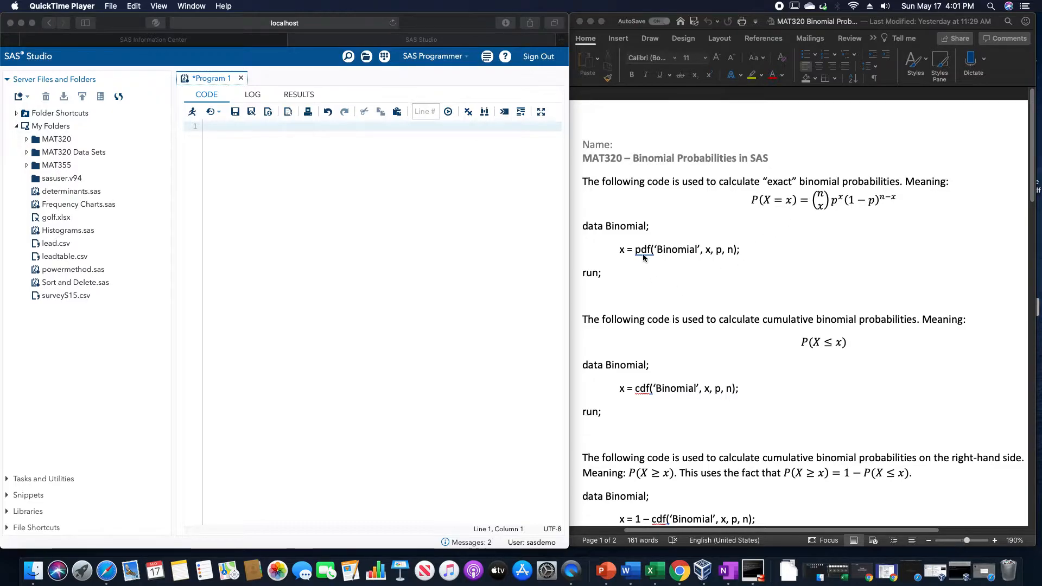
mouse_move(684, 258)
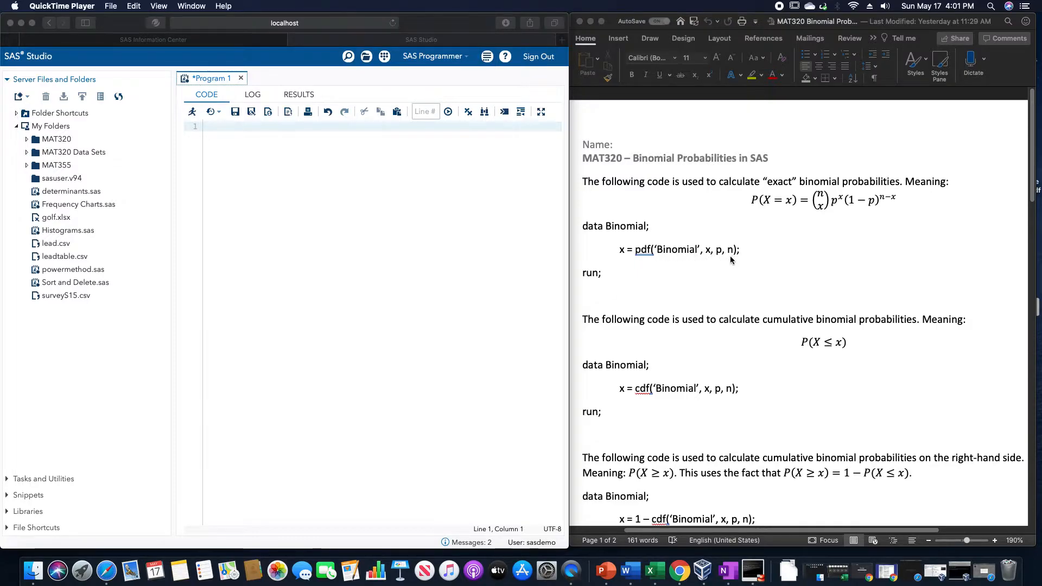
mouse_move(791, 343)
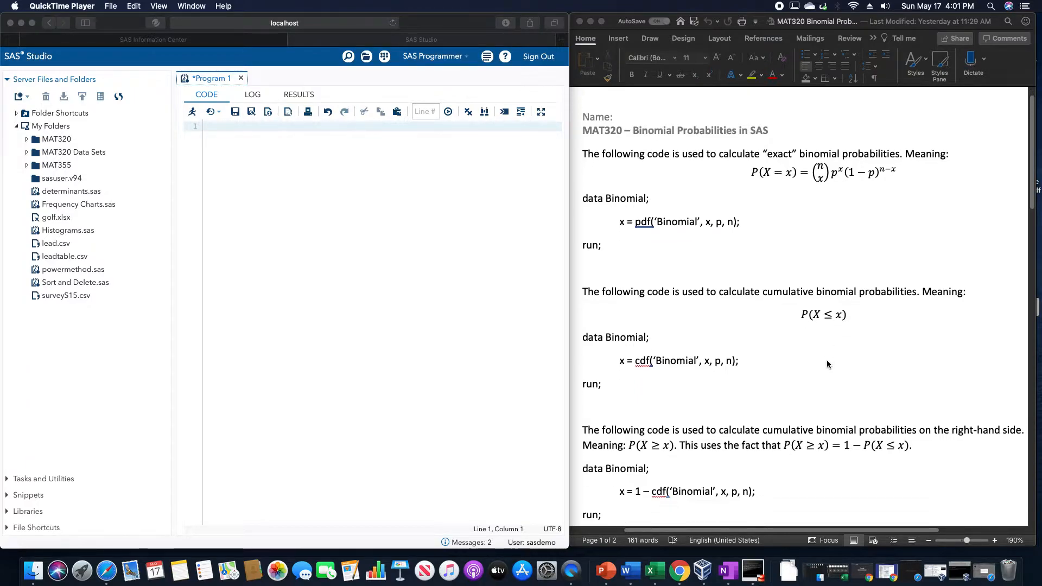
- Ink the notes P(X=3) and n = 8 beside the pdf code line in the handout
scroll("down", 3)
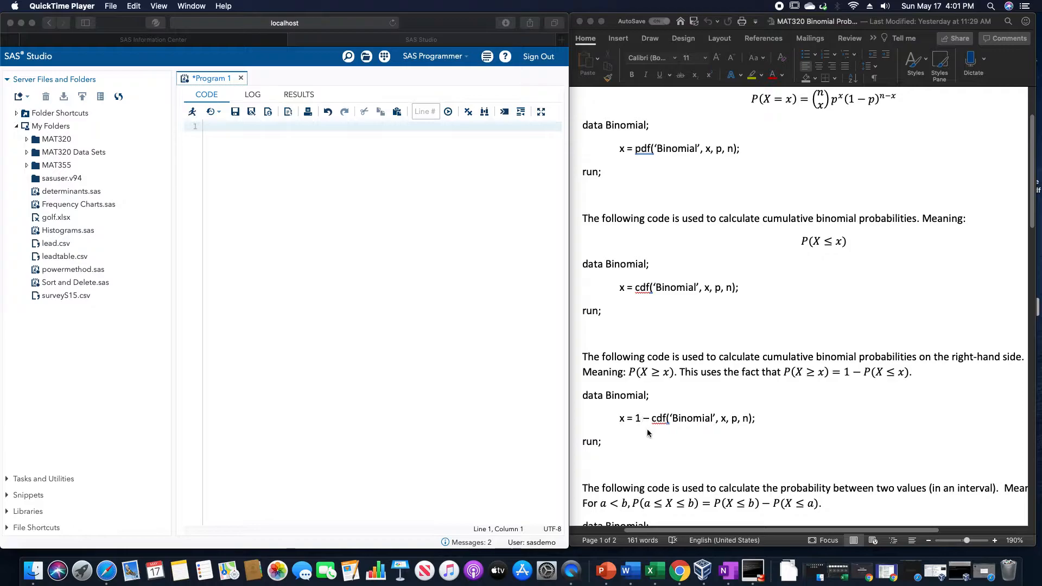
mouse_move(691, 427)
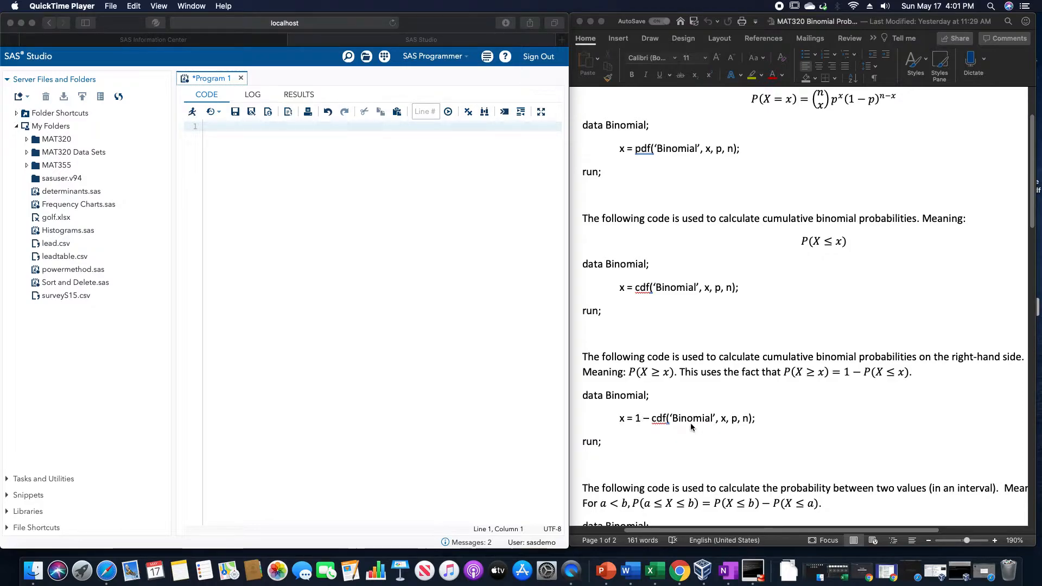
mouse_move(758, 444)
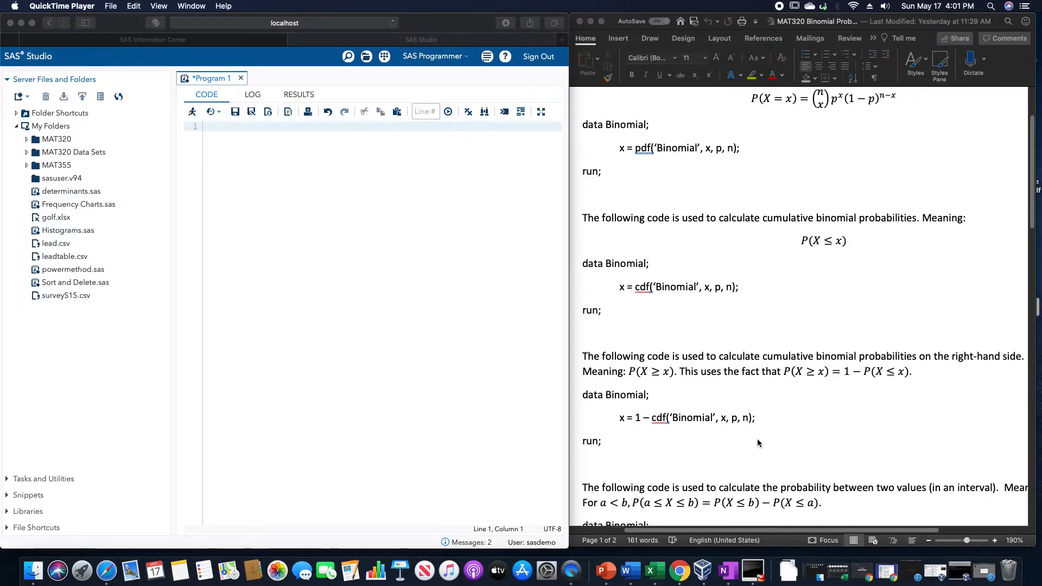
scroll("down", 3)
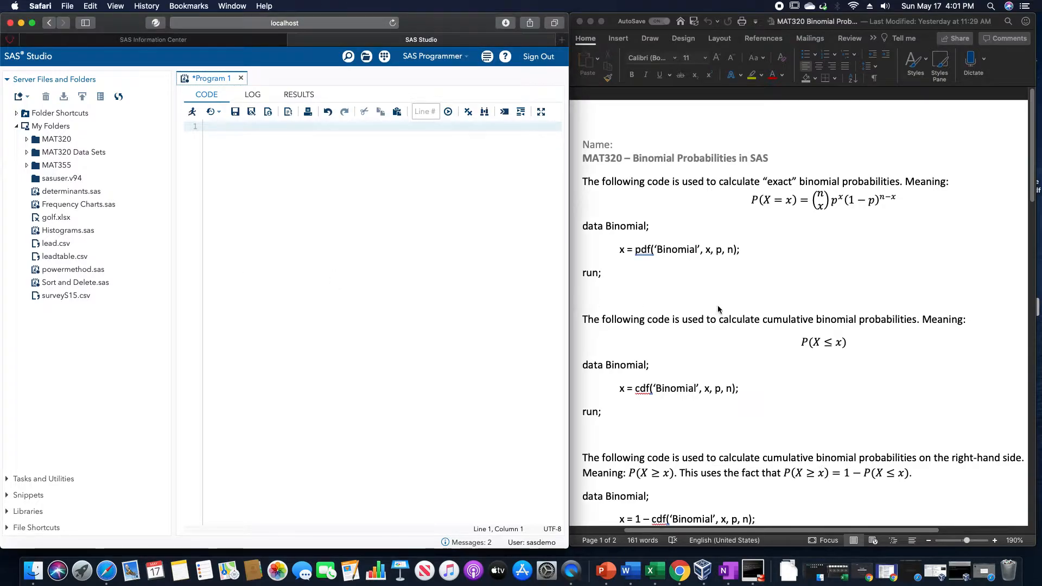
mouse_move(653, 233)
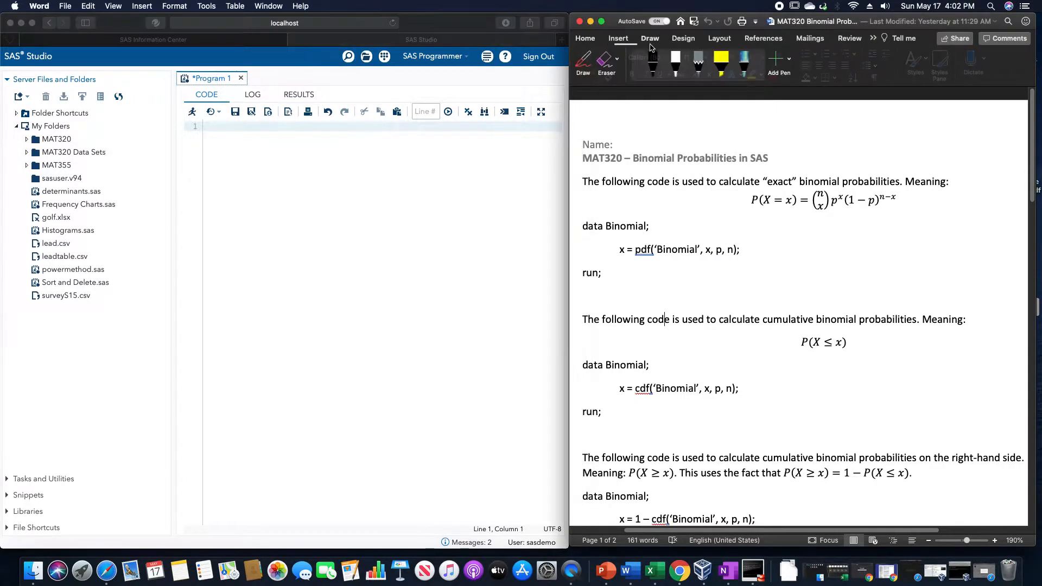
left_click(652, 64)
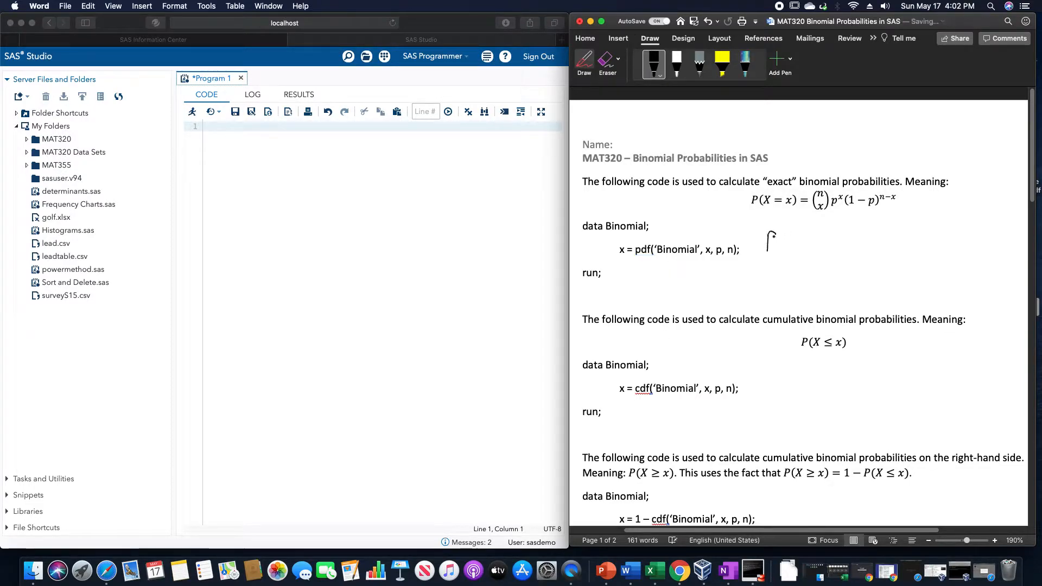
left_click_drag(768, 236, 808, 249)
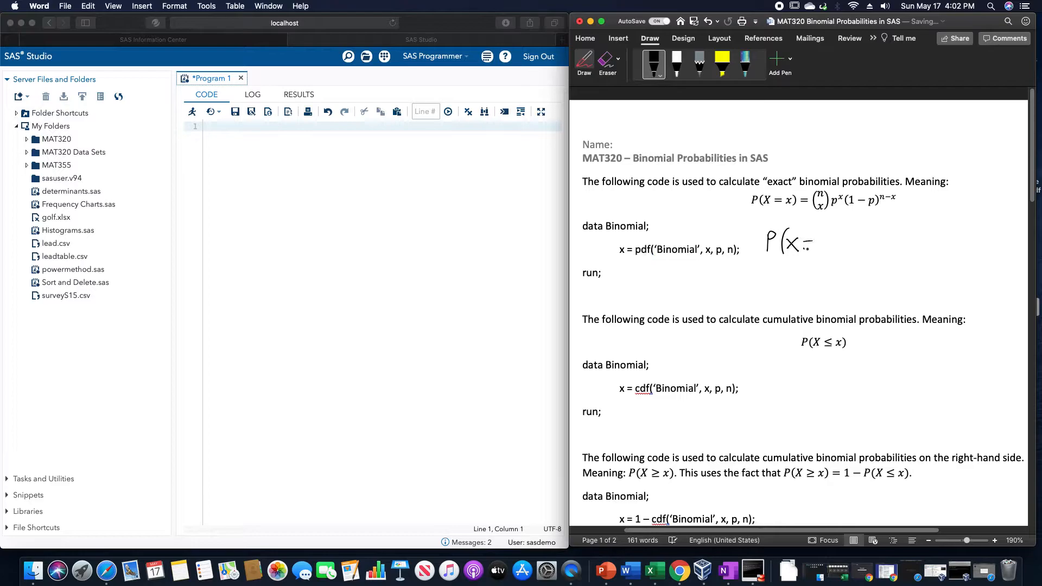
left_click_drag(805, 243, 831, 243)
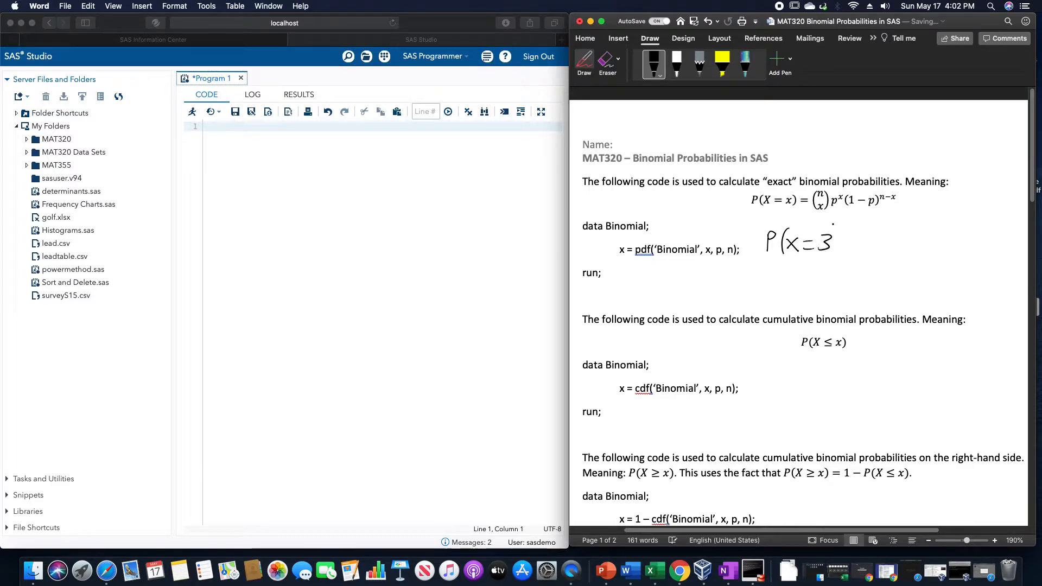
left_click_drag(834, 229, 839, 259)
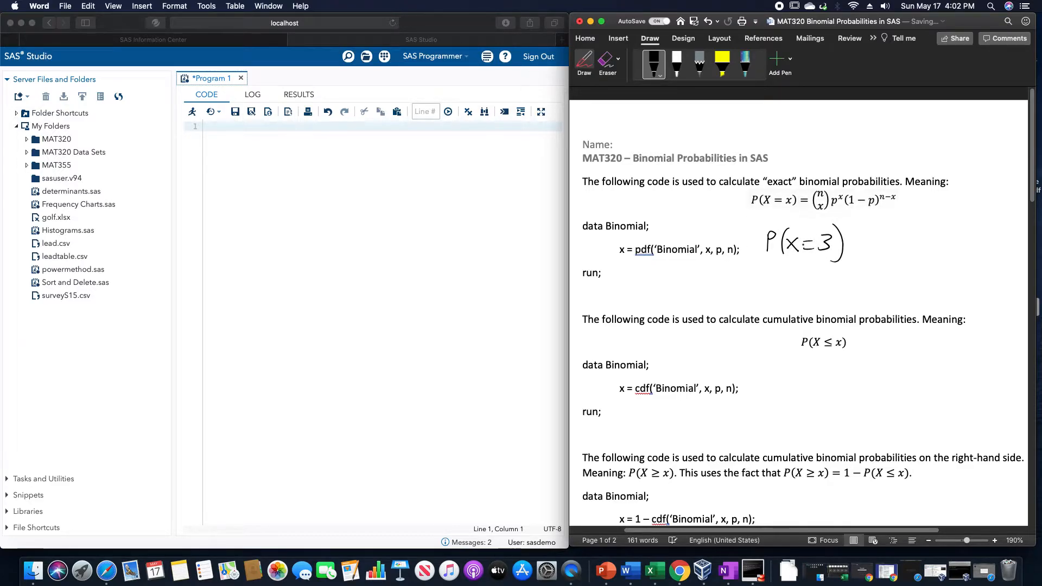
left_click_drag(781, 289, 818, 286)
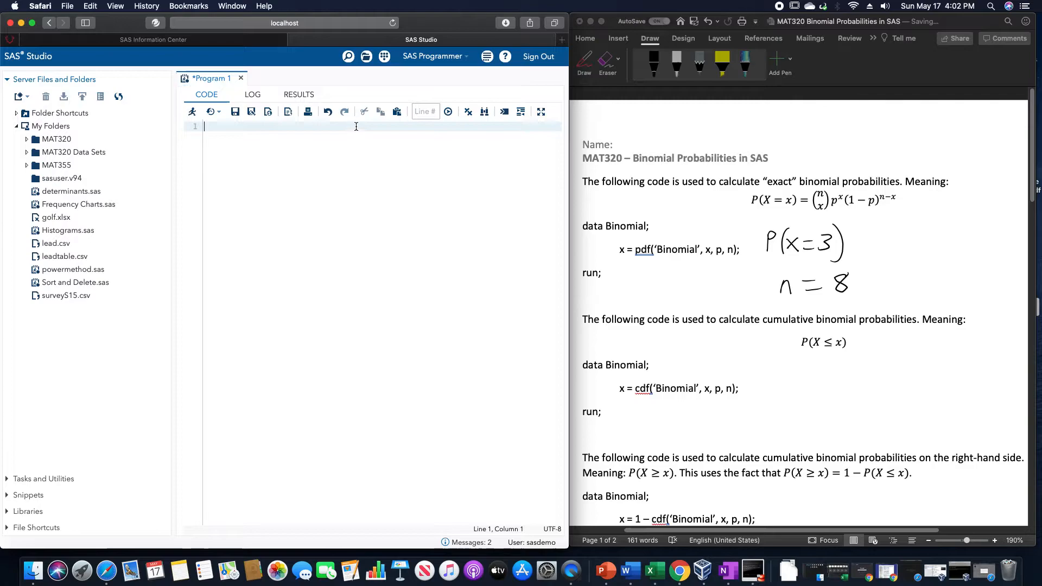
- Begin the data step with the statement data binomial;
type("da")
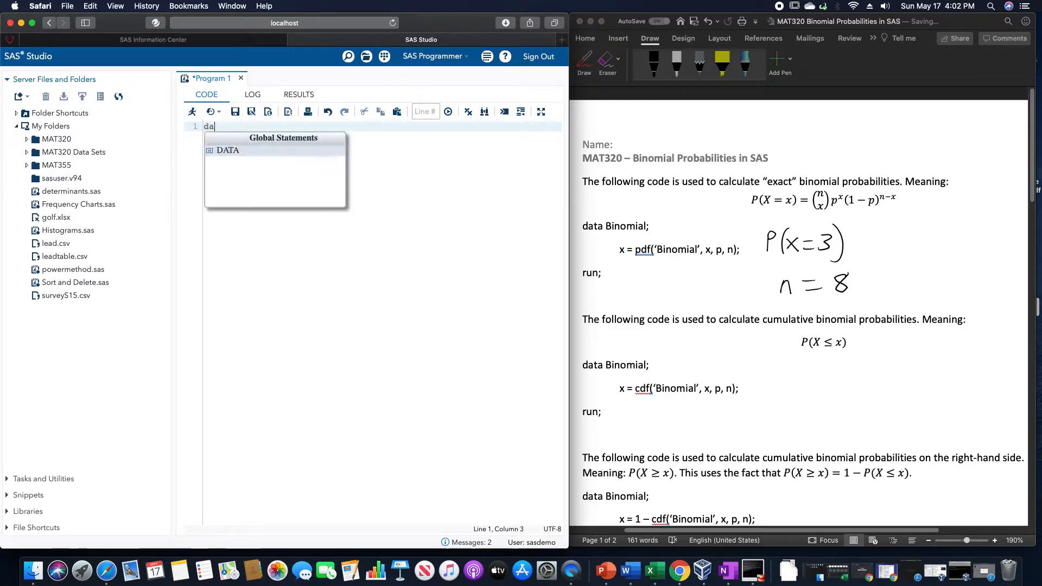
type("ta")
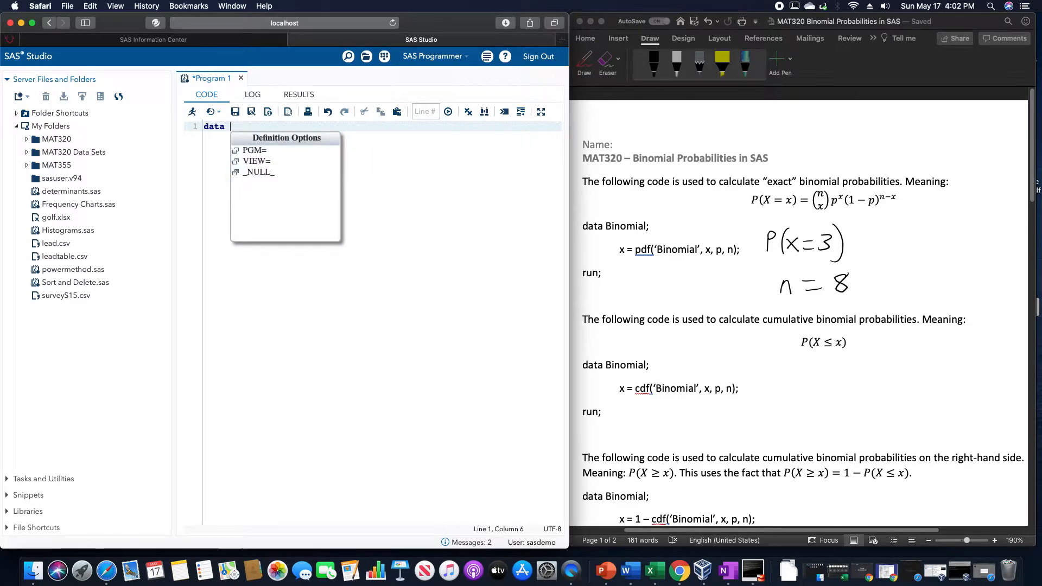
type("binomia")
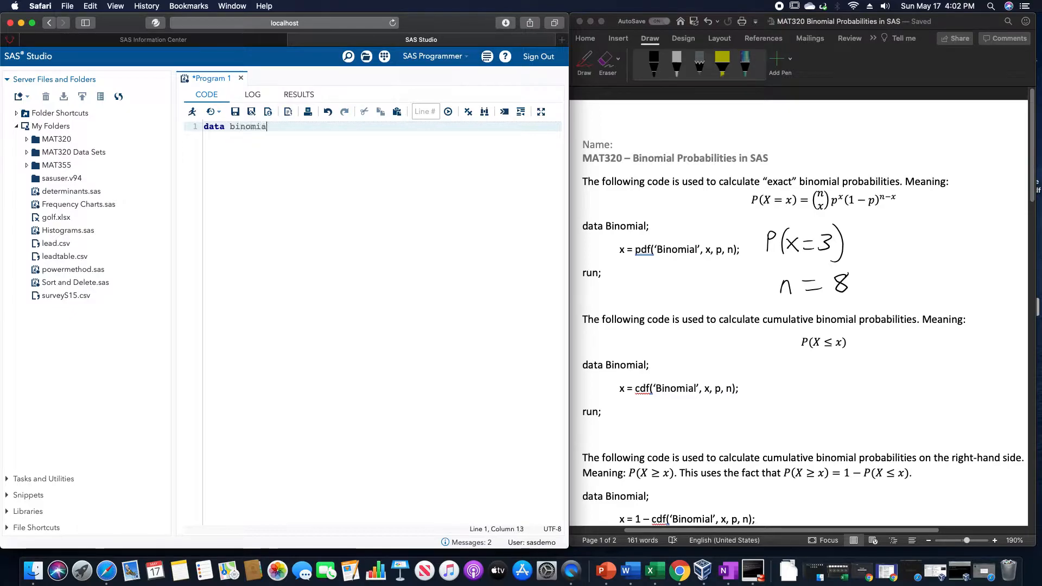
type(";")
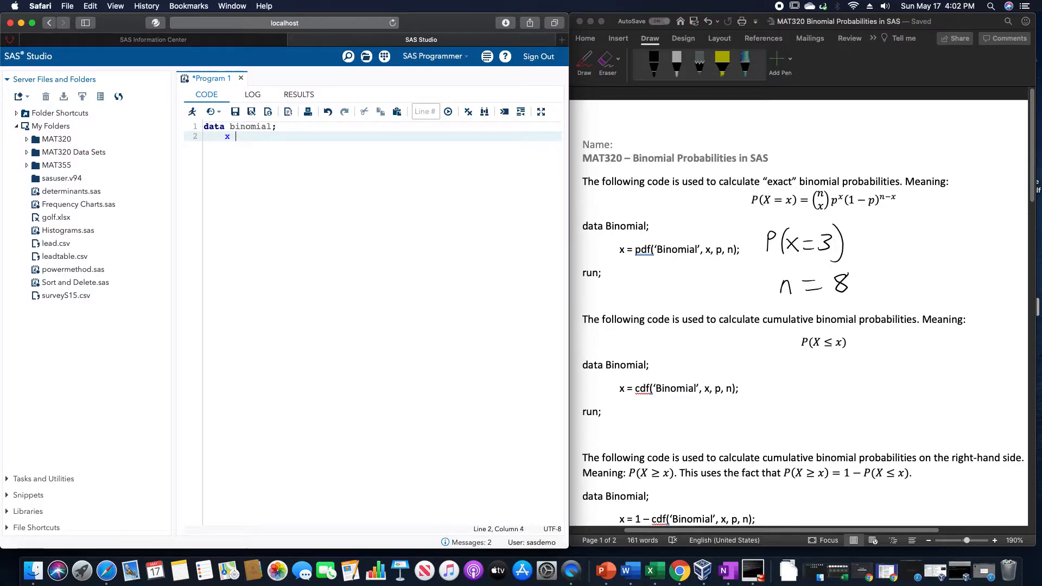
- Assign x = pdf('Binomial', 3, 0.5, 8) and close the step with run
type("=")
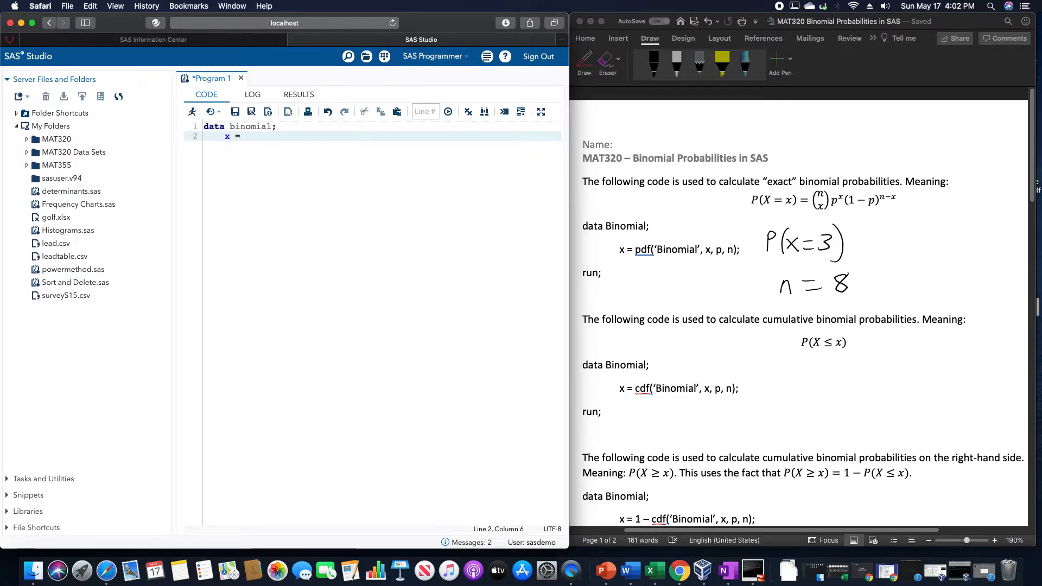
type("pdf")
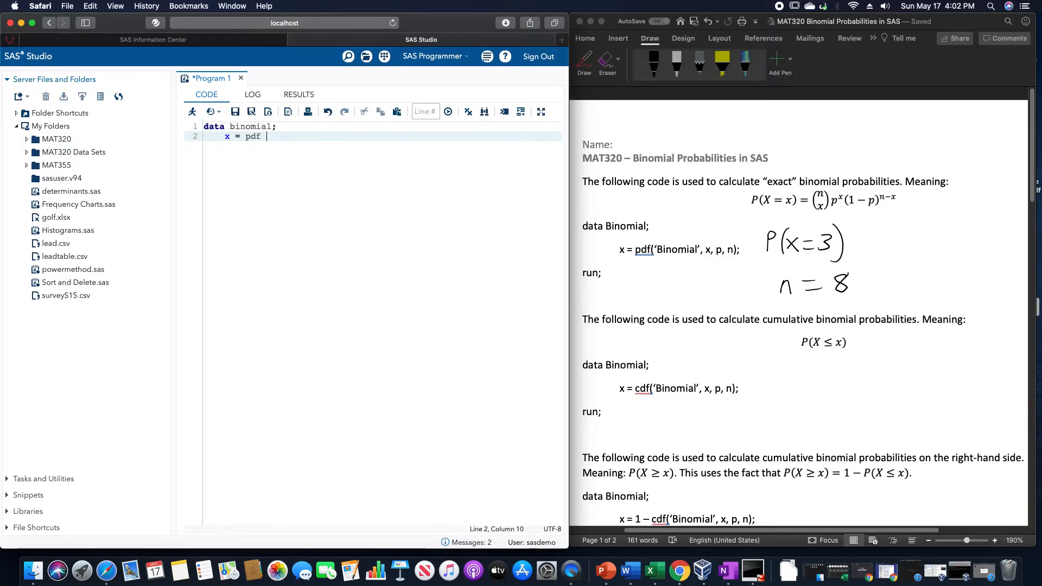
type("()")
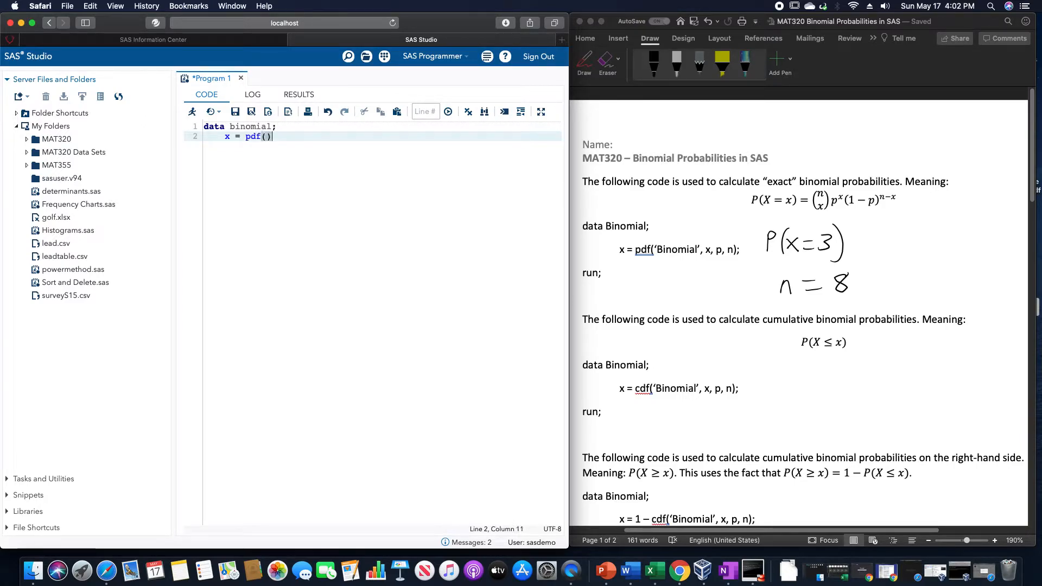
type("''")
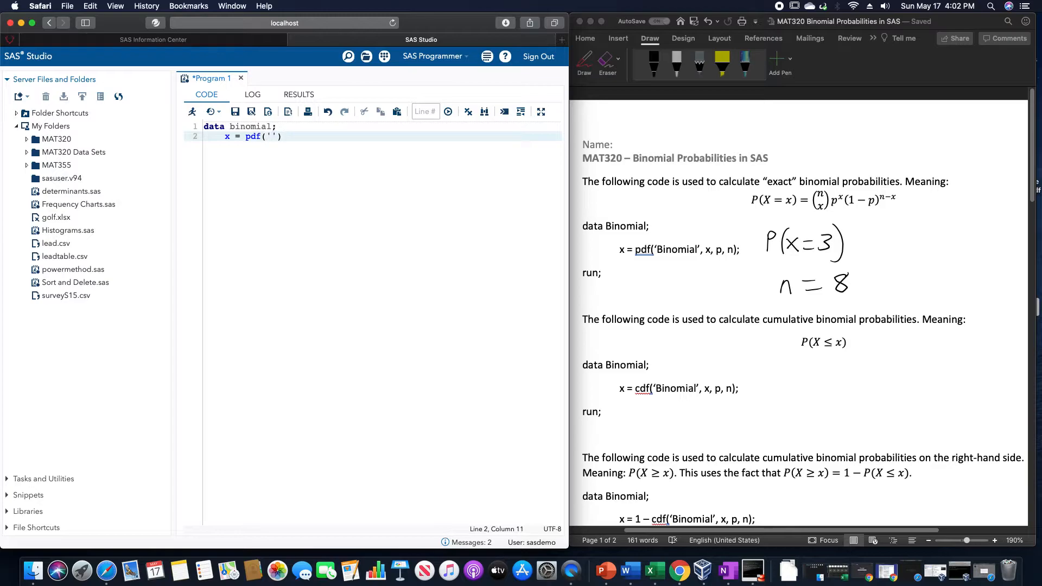
type("Binom")
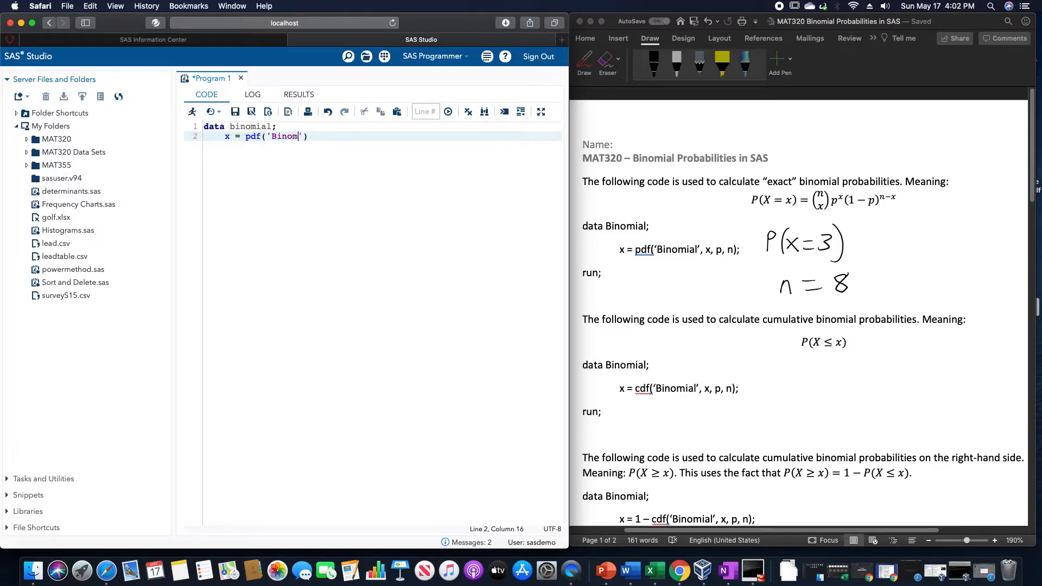
type("ial")
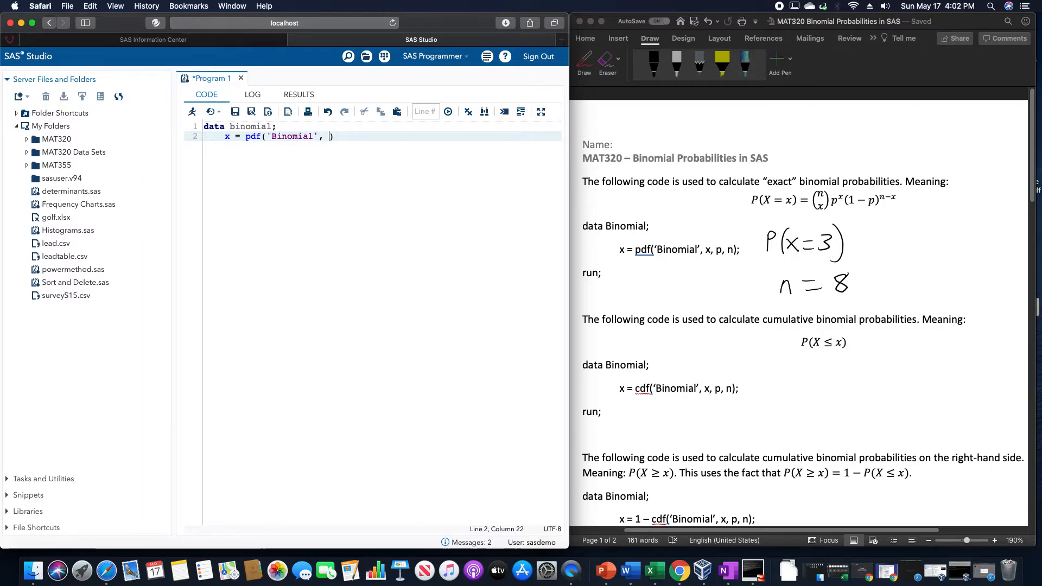
type("3")
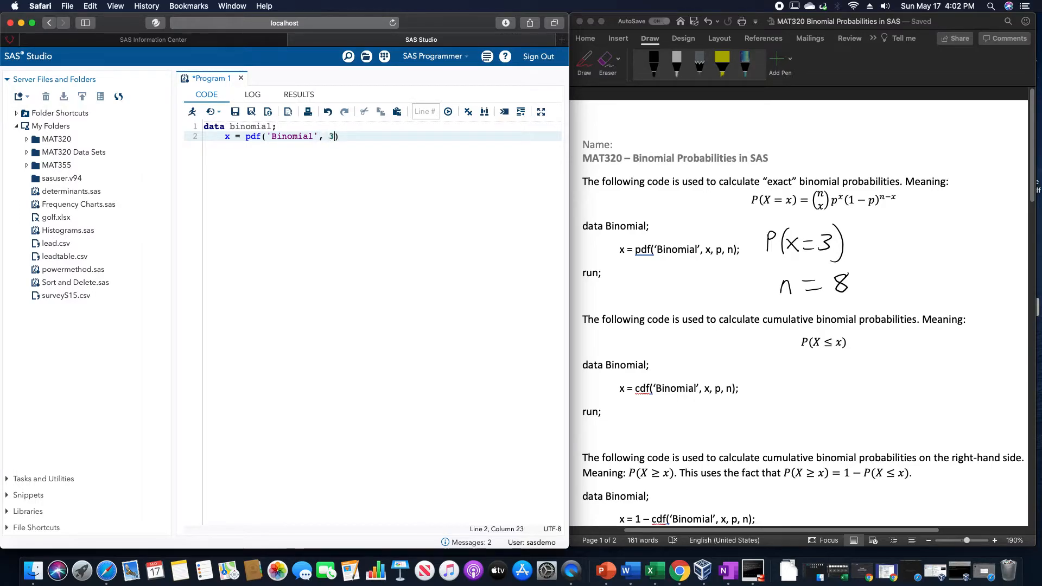
type(",")
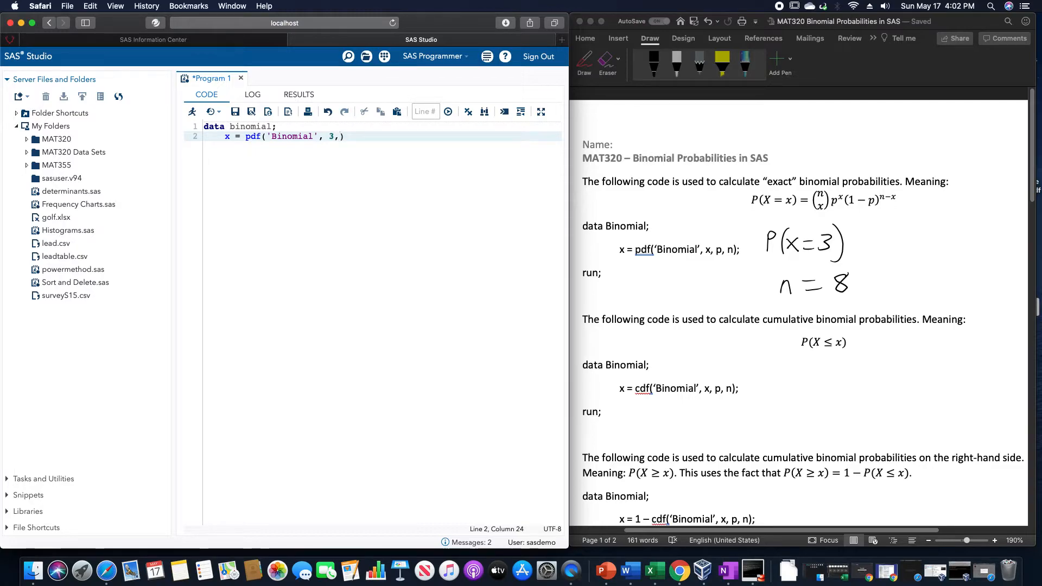
type("\" \"")
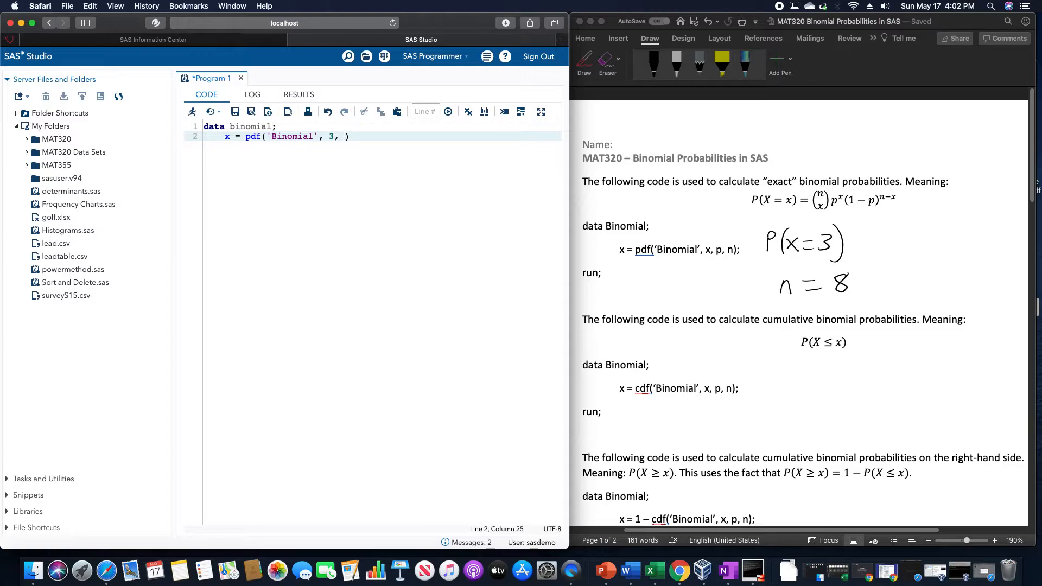
type("0.5,")
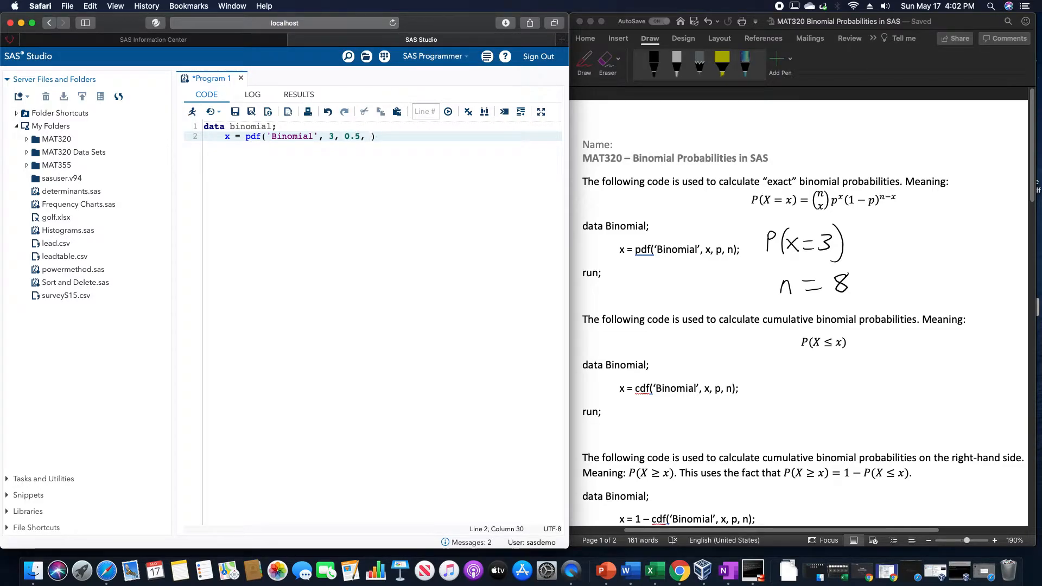
type("8")
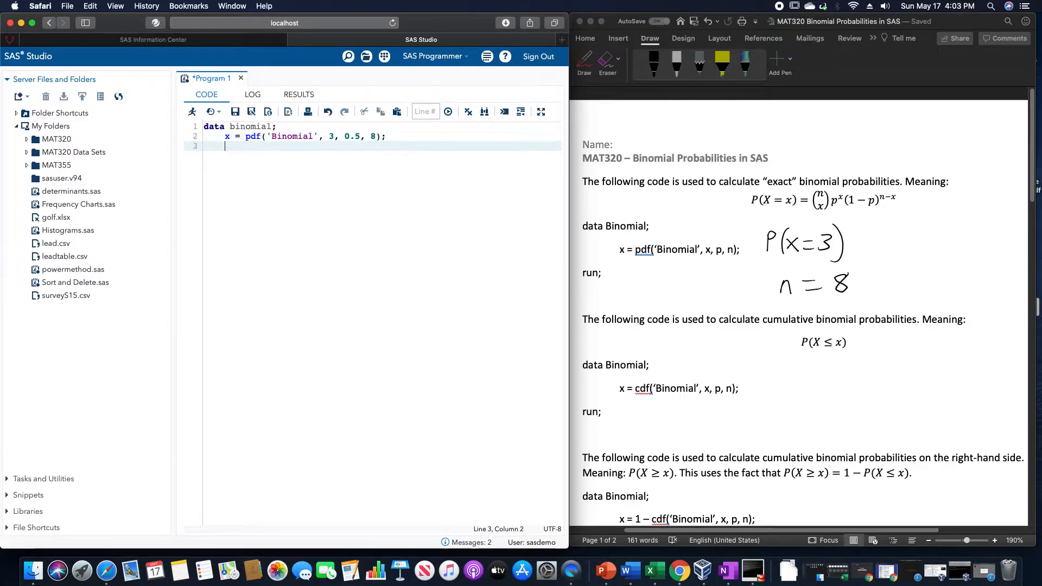
type("run;")
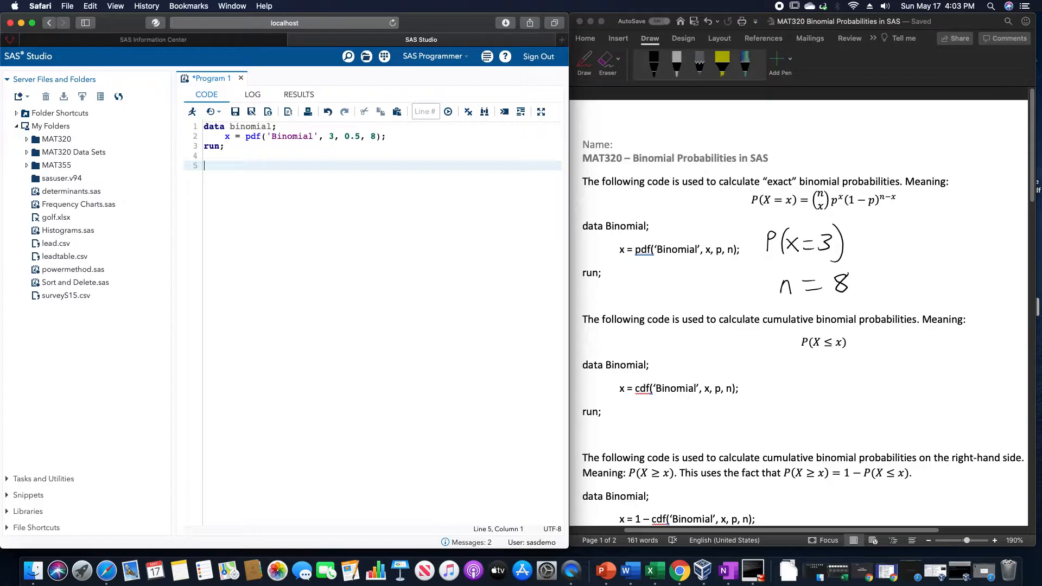
- Add proc print; with run; so the computed x (0.21875) is printed
type("pri")
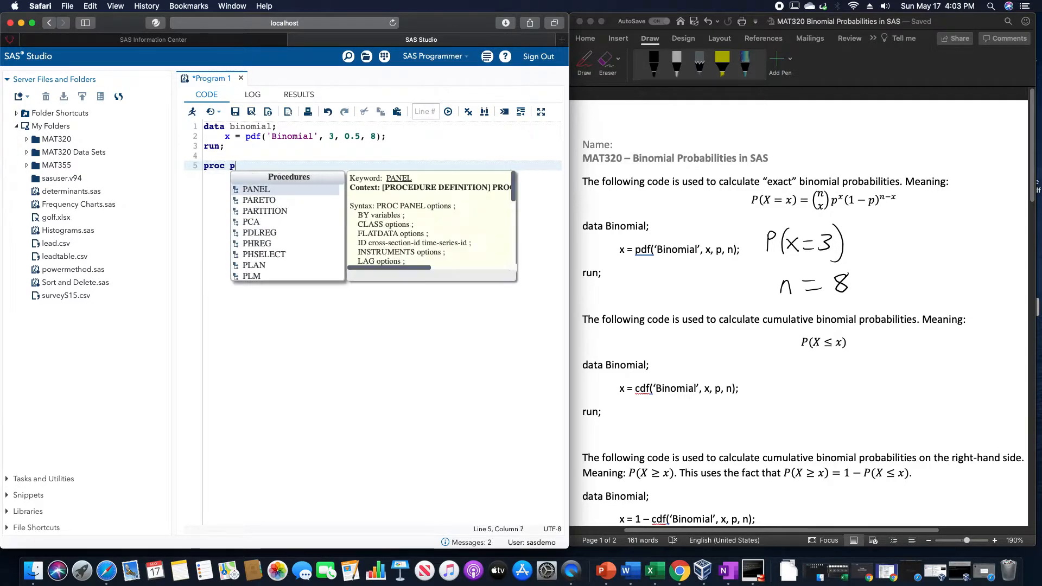
type("rint;")
type("x;")
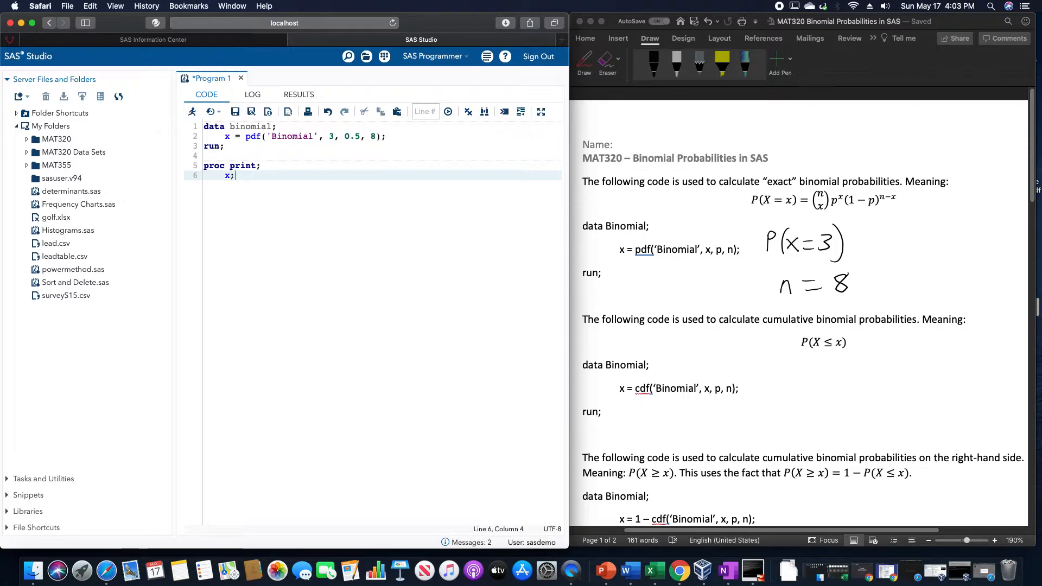
type("run;")
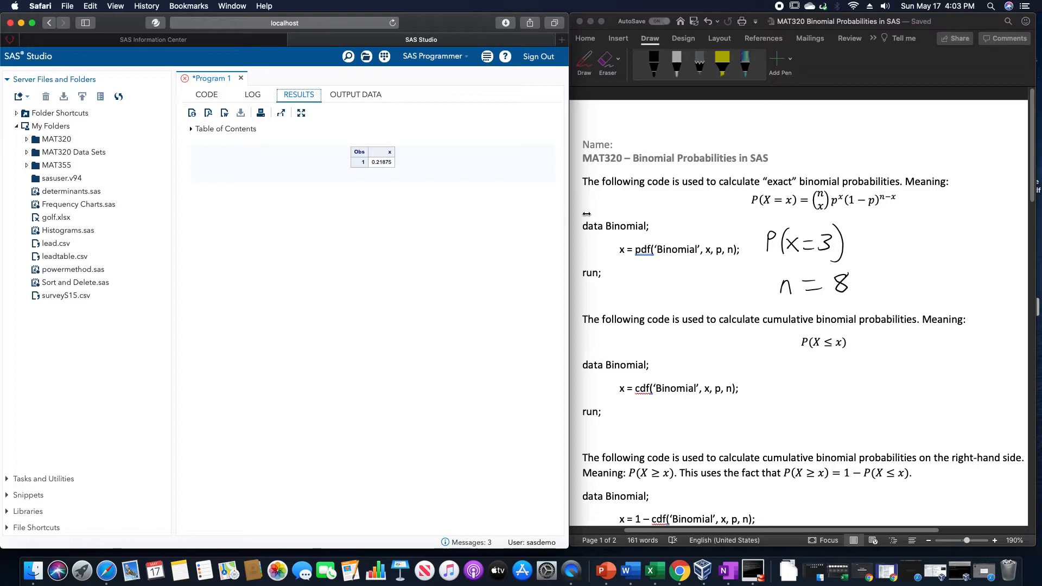
mouse_move(391, 150)
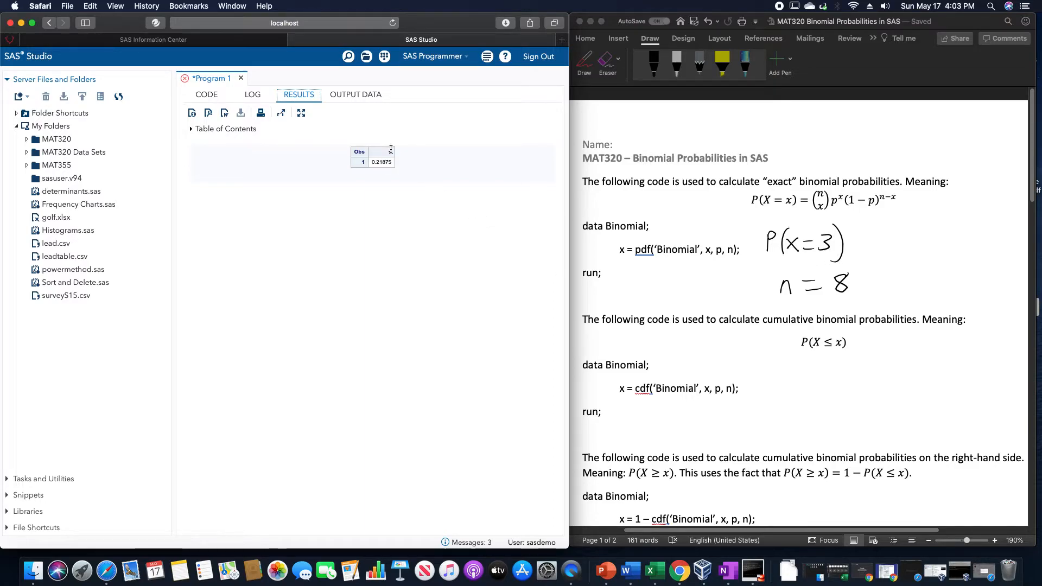
mouse_move(393, 177)
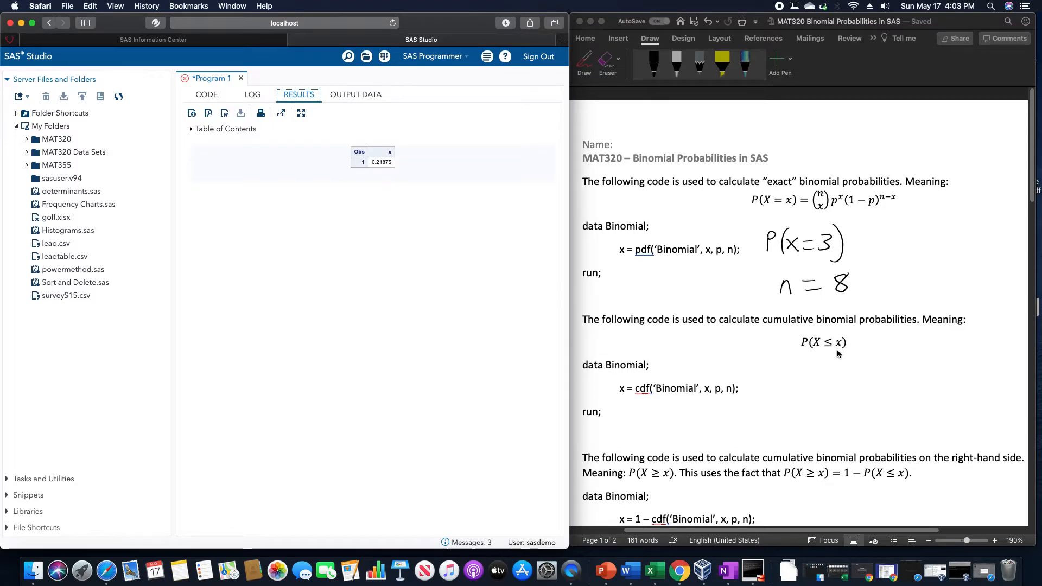
left_click(207, 95)
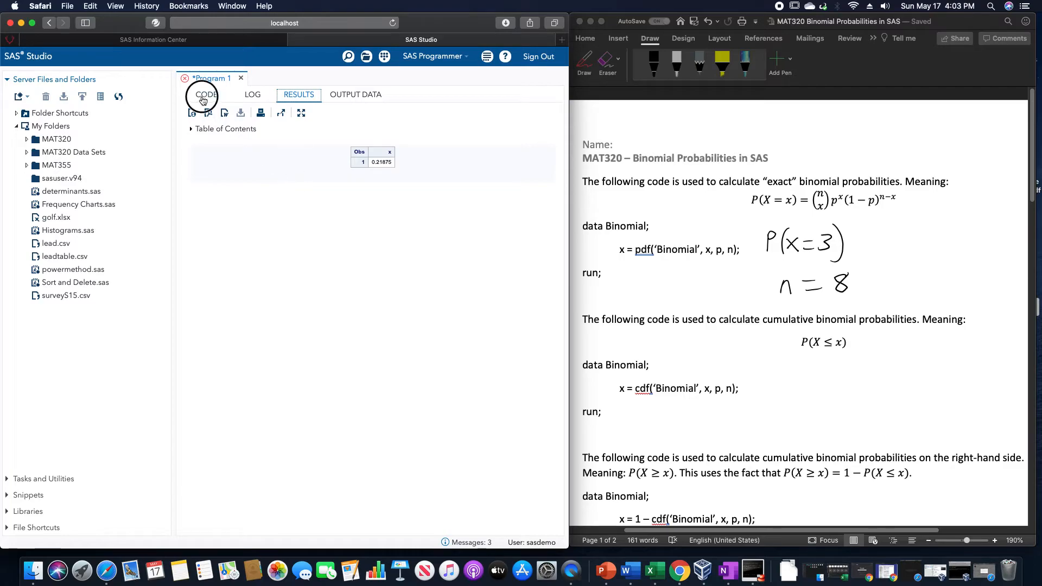
- Replace pdf with cdf on line 2 and rerun to get x = 0.36328
left_click(206, 94)
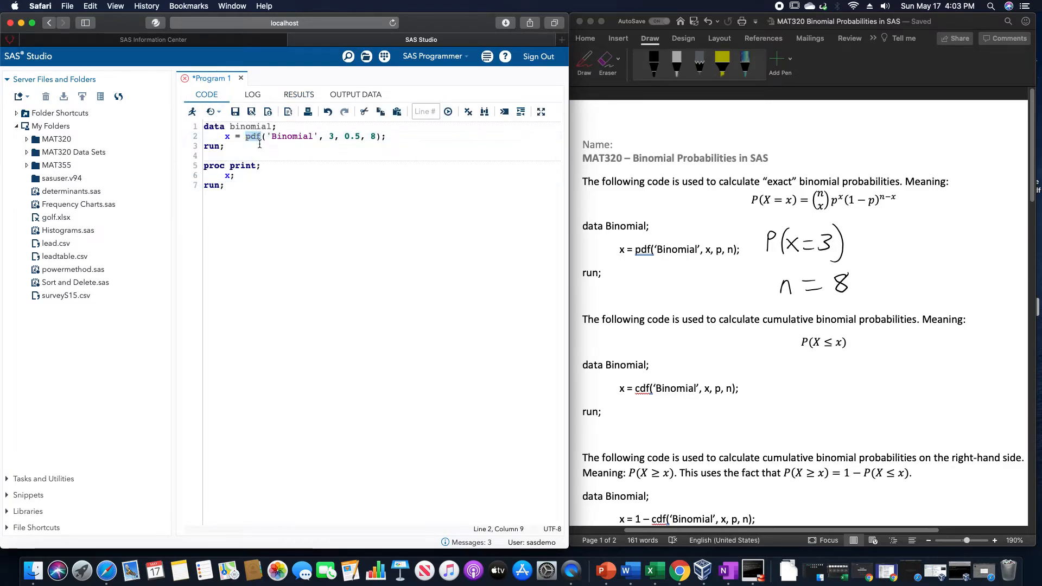
type("cdff")
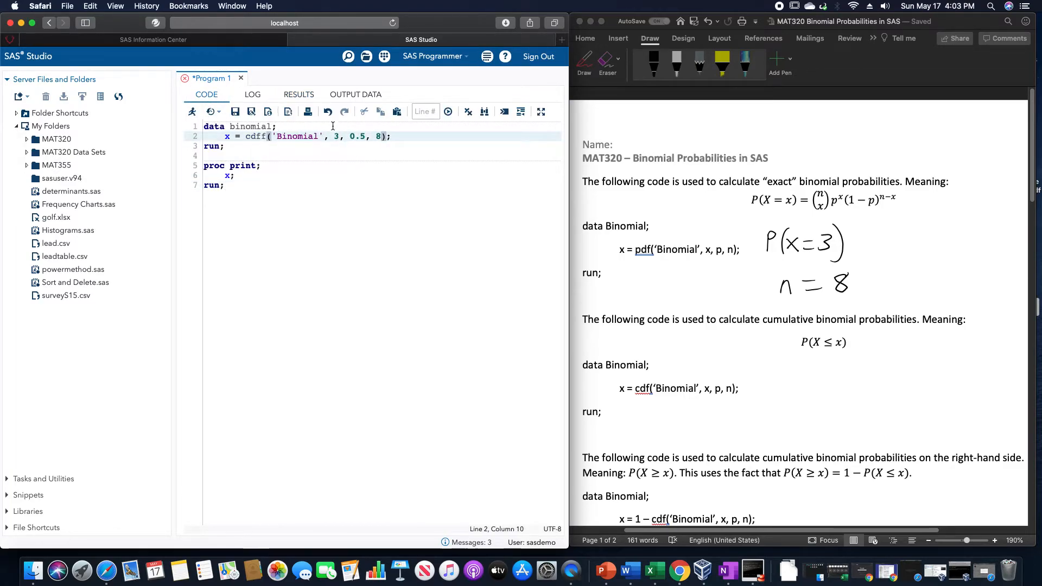
left_click(327, 110)
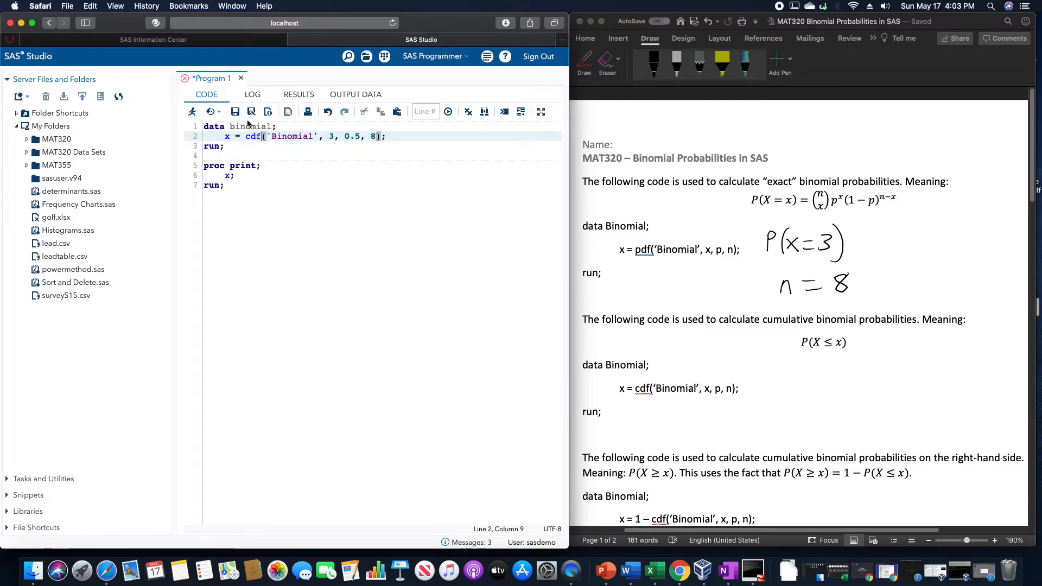
left_click(448, 111)
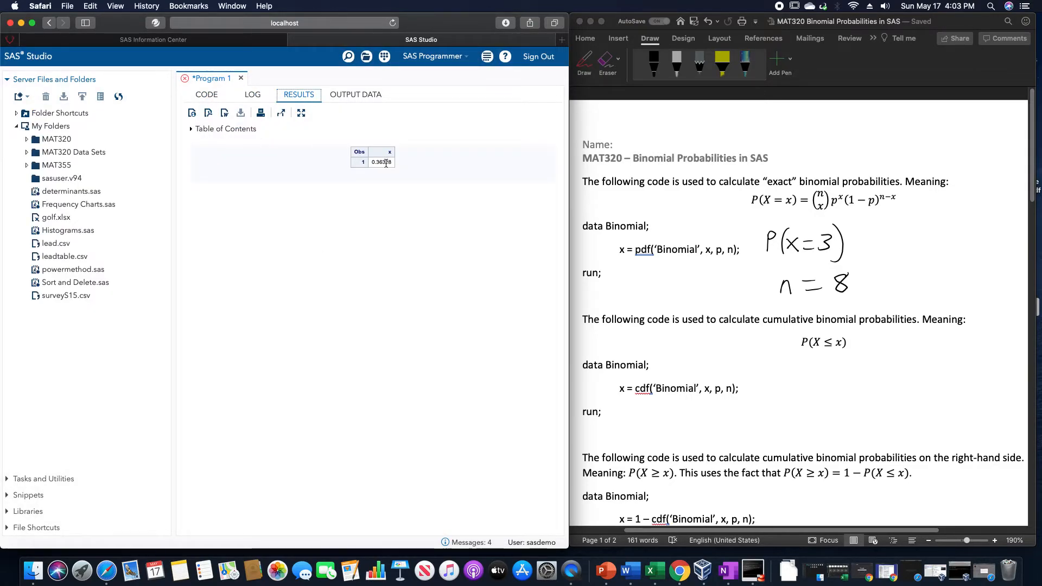
mouse_move(377, 169)
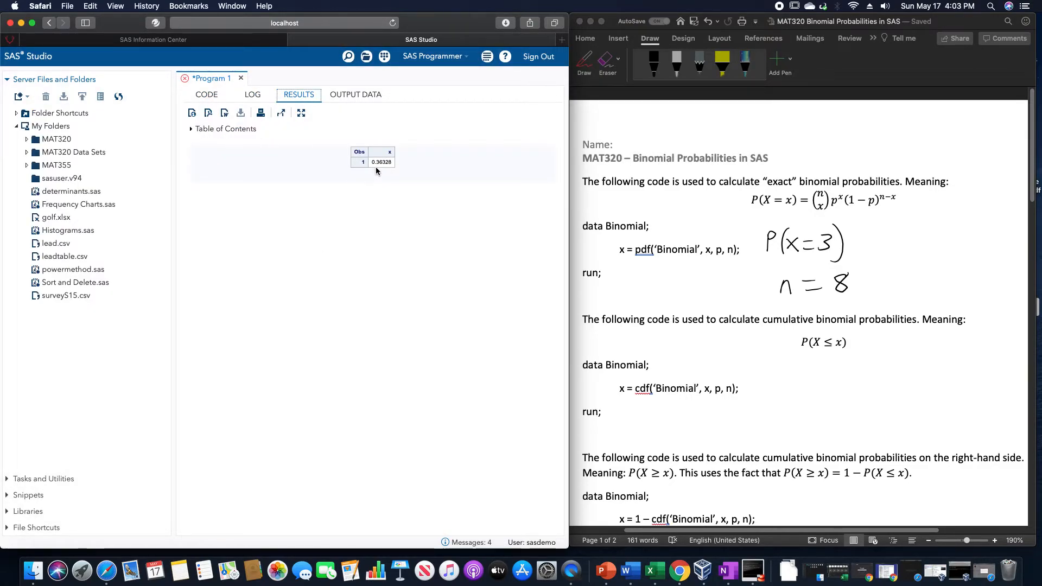
mouse_move(385, 169)
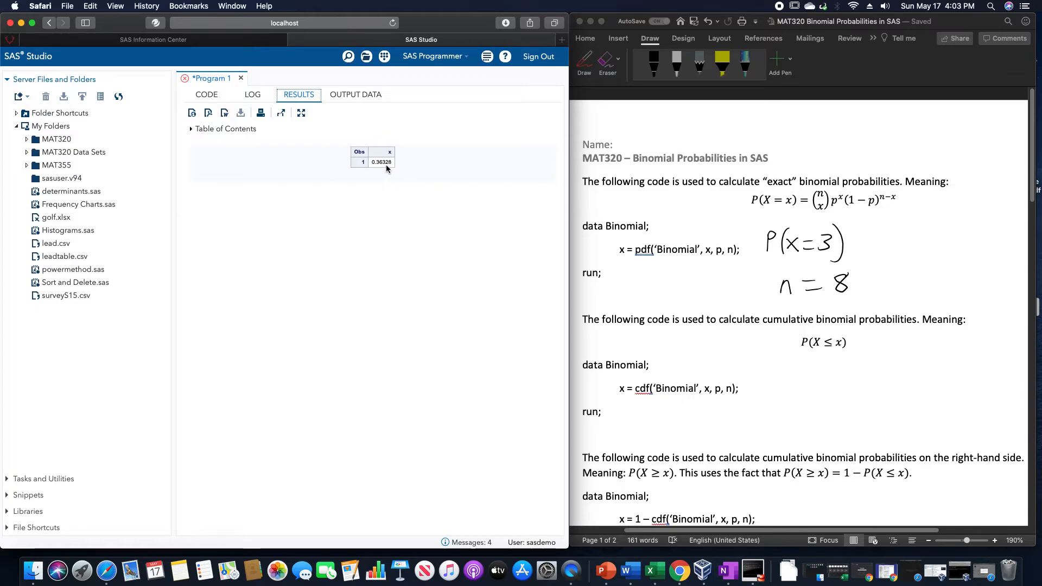
left_click(206, 94)
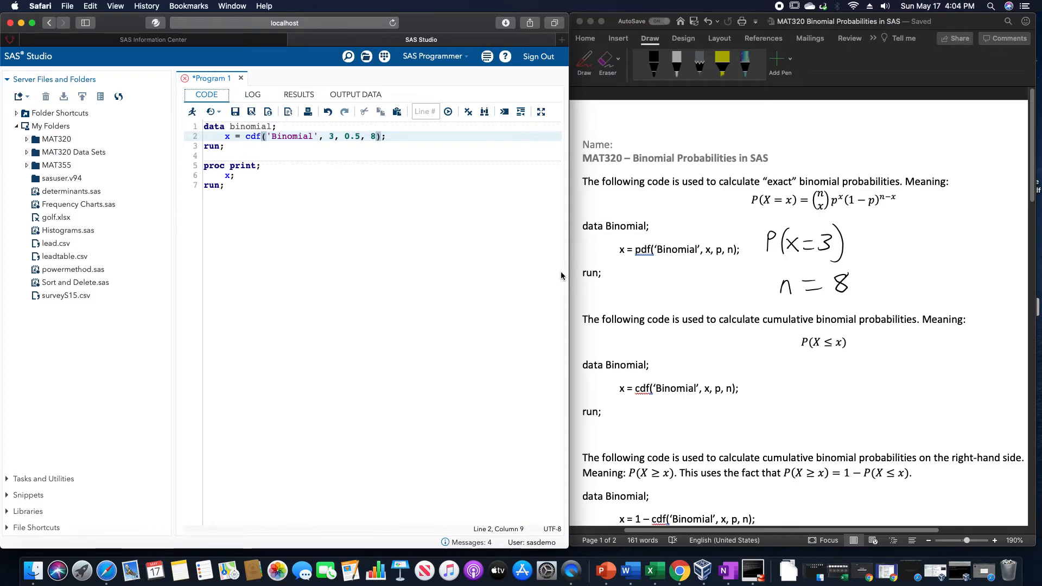
mouse_move(428, 240)
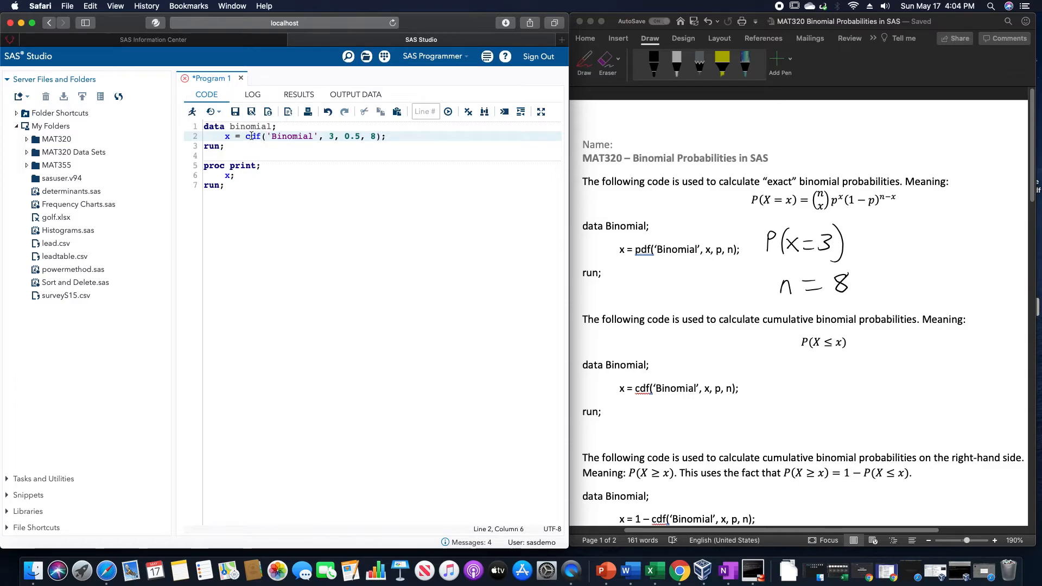
- Change line 2 to x = 1 - cdf(...) and rerun to get 0.63672
type("1-")
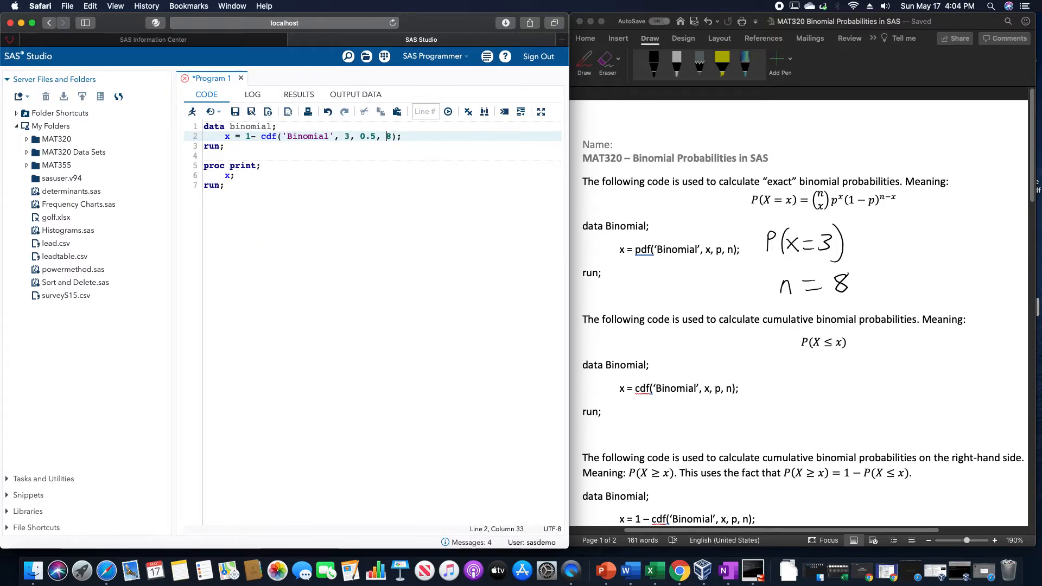
left_click(448, 111)
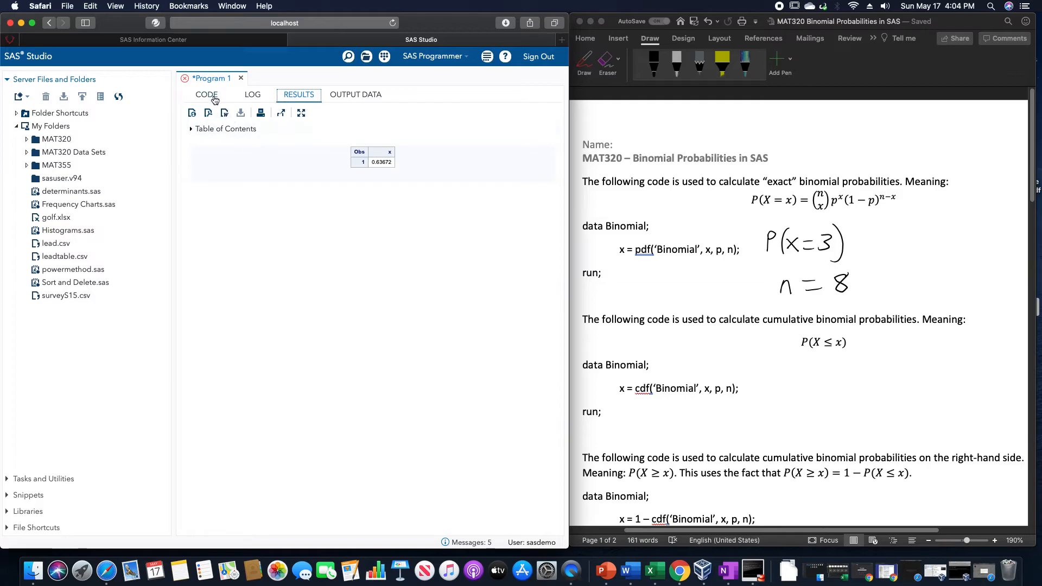
left_click(207, 94)
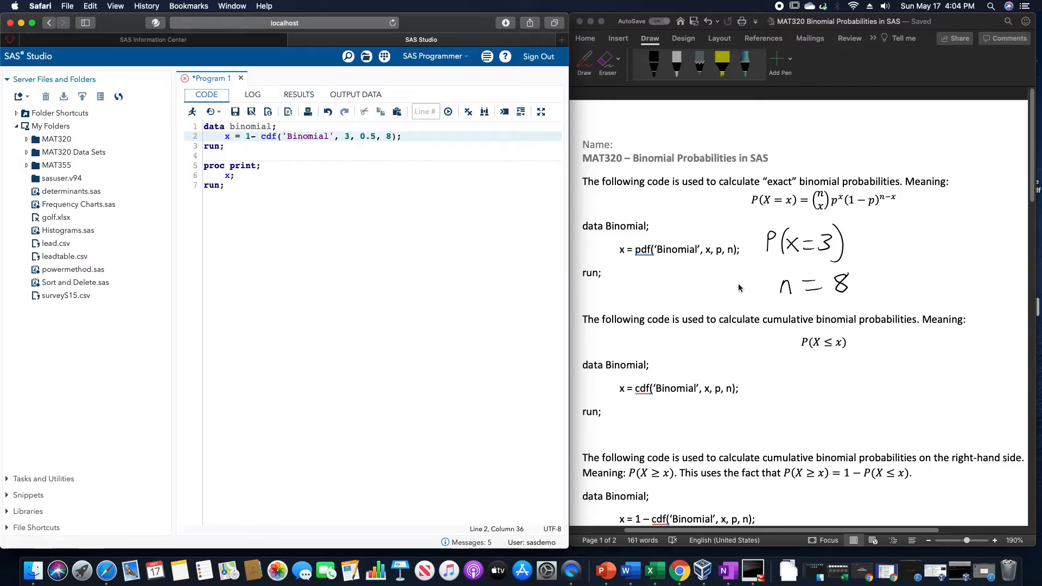
- Ink P(3 ≤ X ≤ 6) below the 1 – cdf example in the handout
scroll("down", 3)
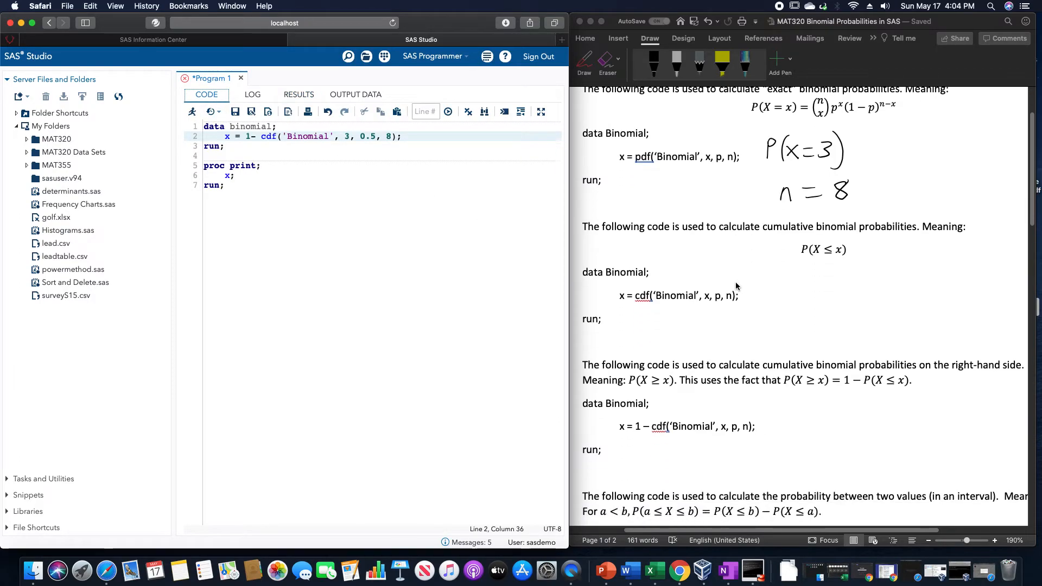
scroll("down", 3)
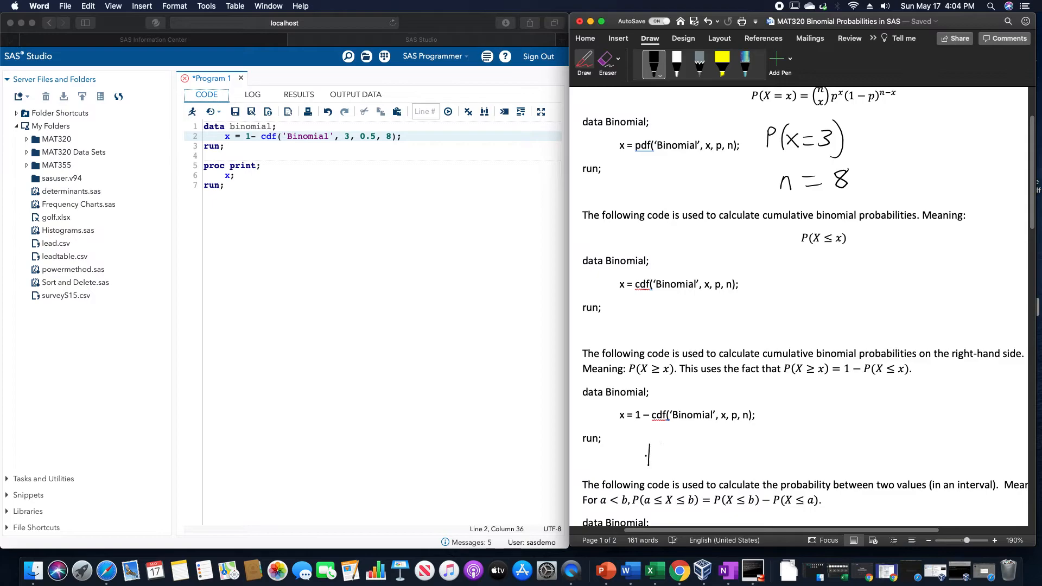
left_click_drag(648, 459, 699, 445)
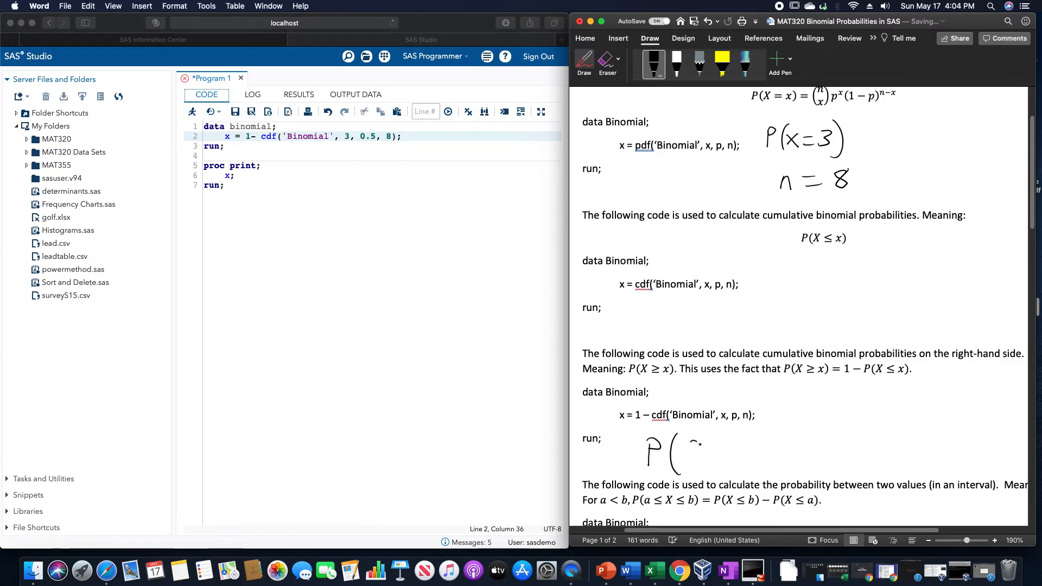
left_click_drag(691, 452, 771, 452)
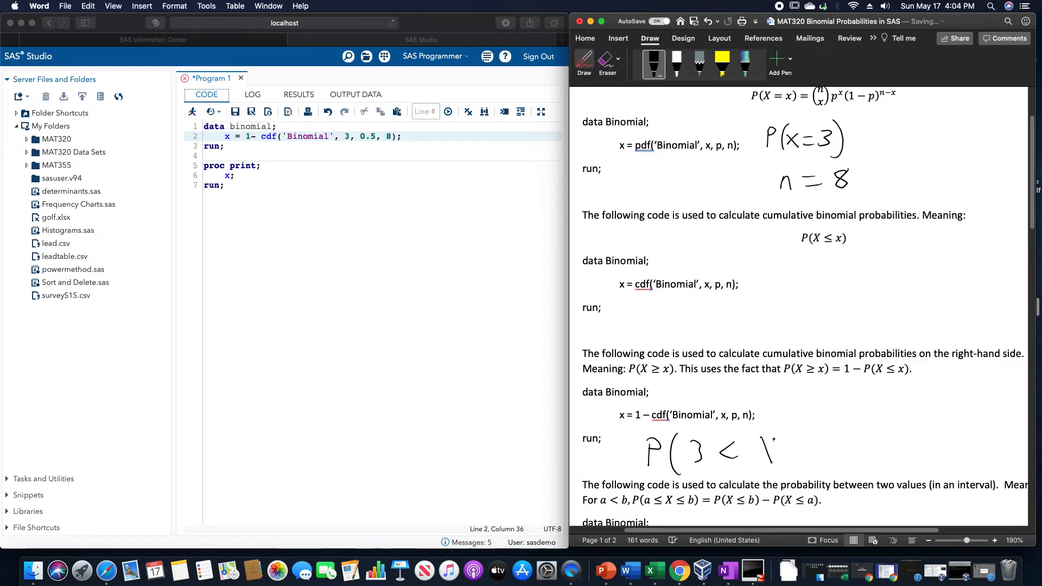
left_click_drag(751, 445, 804, 452)
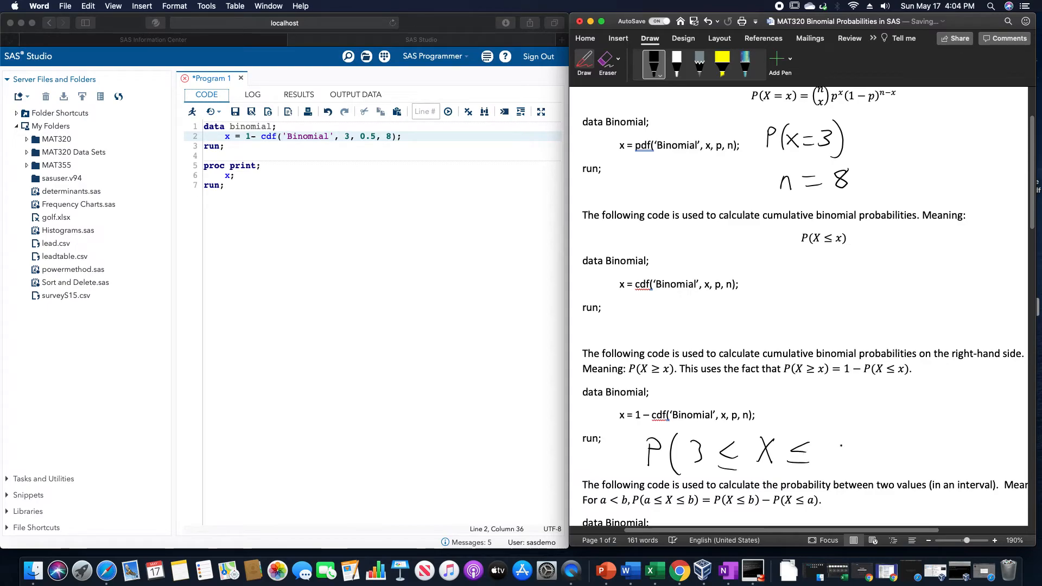
left_click_drag(831, 441, 858, 465)
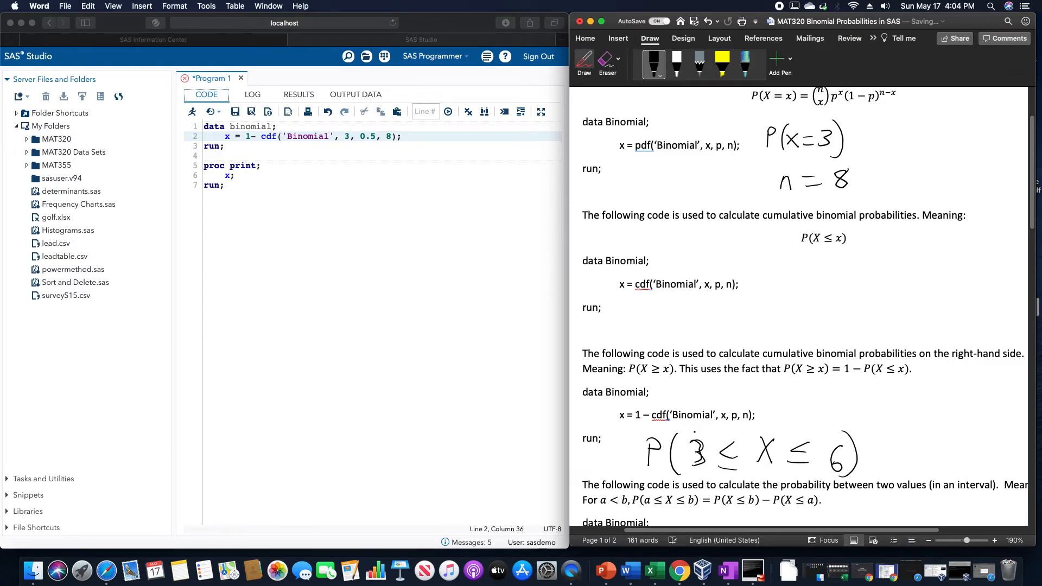
left_click(327, 136)
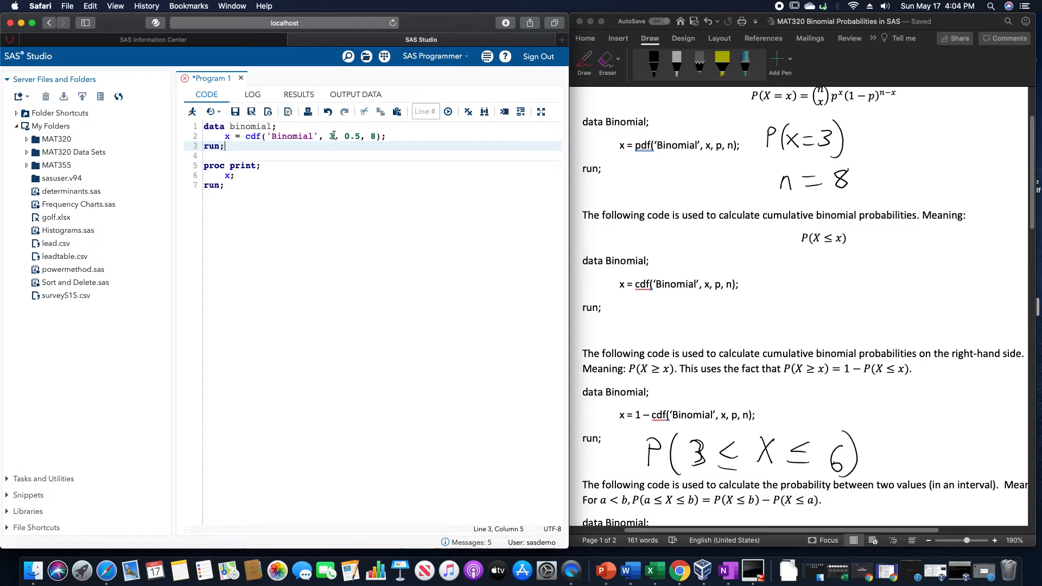
- Edit line 2 to cdf('Binomial', 6, 0.5, 8) - cdf('Binomial', 3, 0.5, 8) and rerun for 0.60156
key("Backspace")
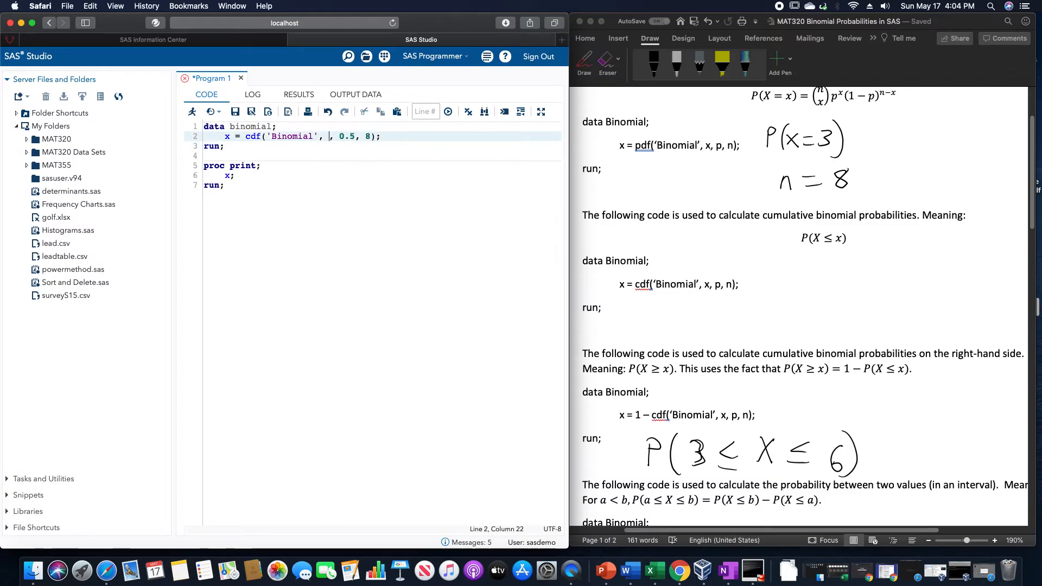
type("6")
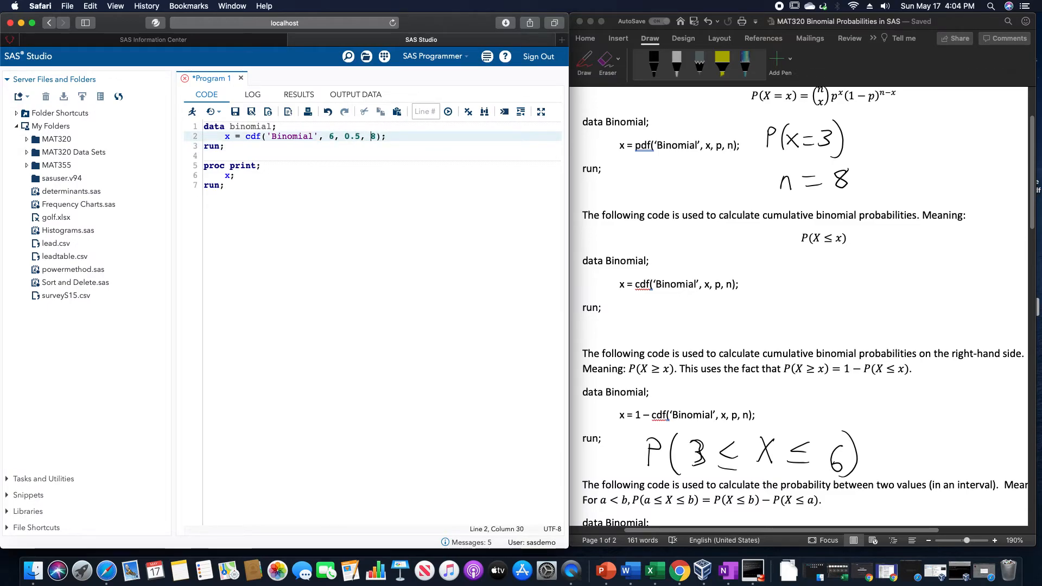
type("-")
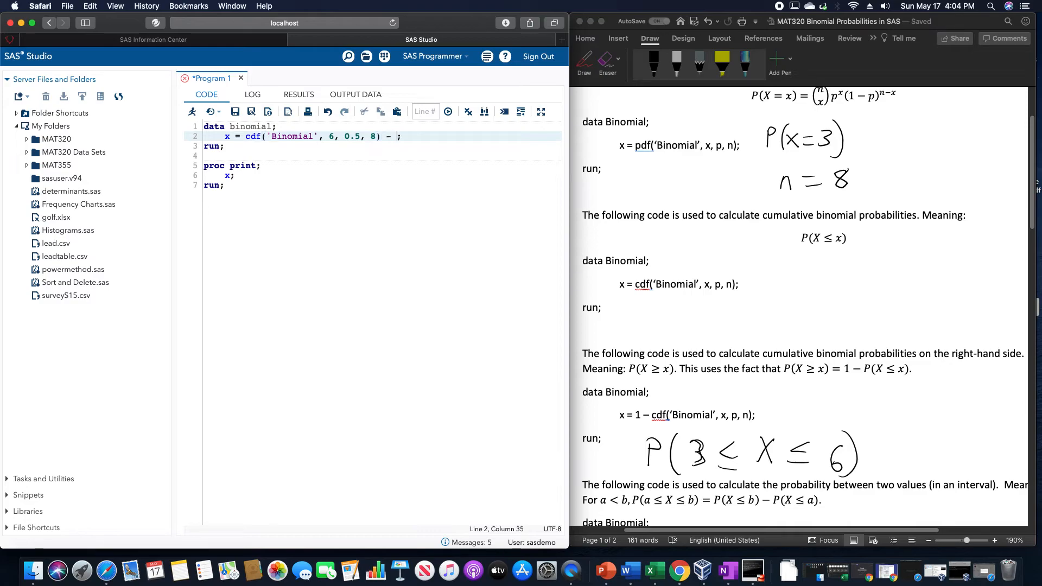
type("cdf")
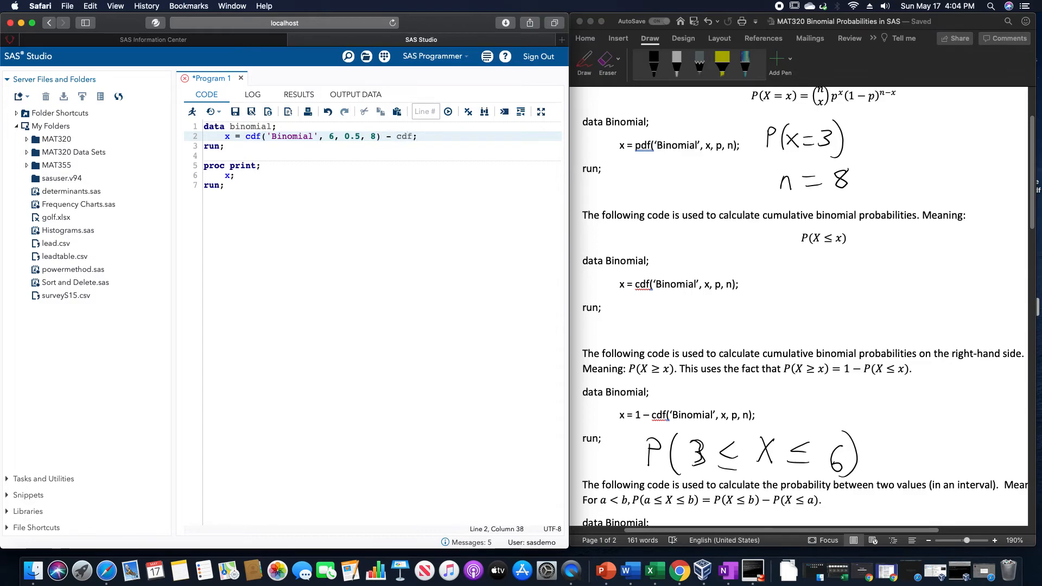
type("(")
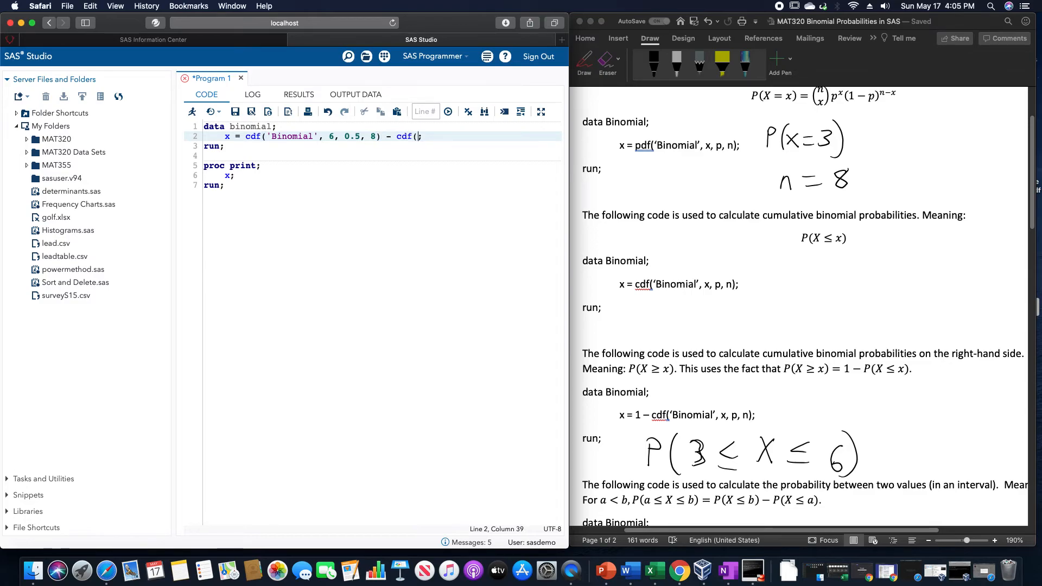
type("'Binomial',")
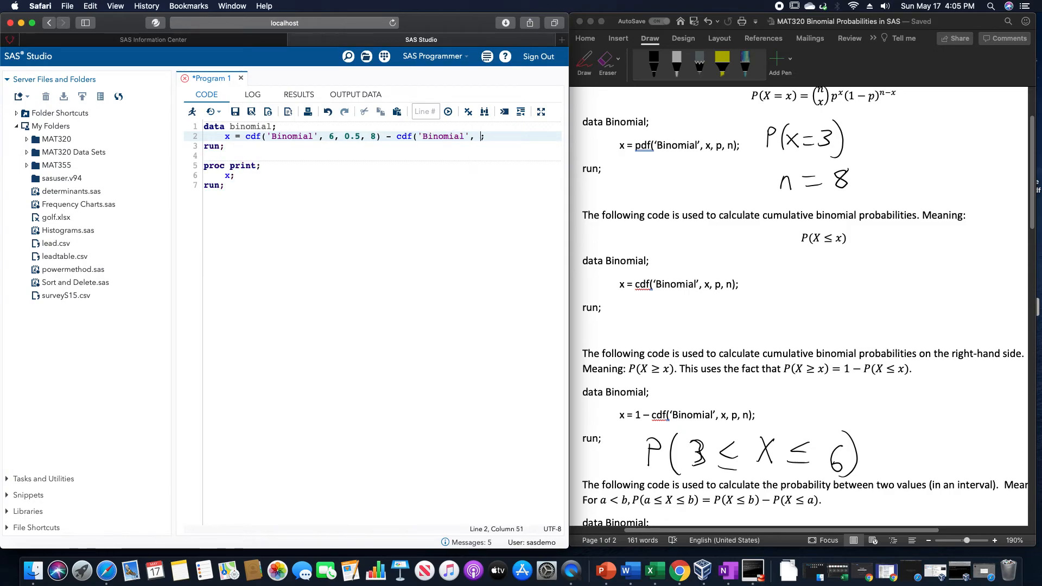
type("3, 0")
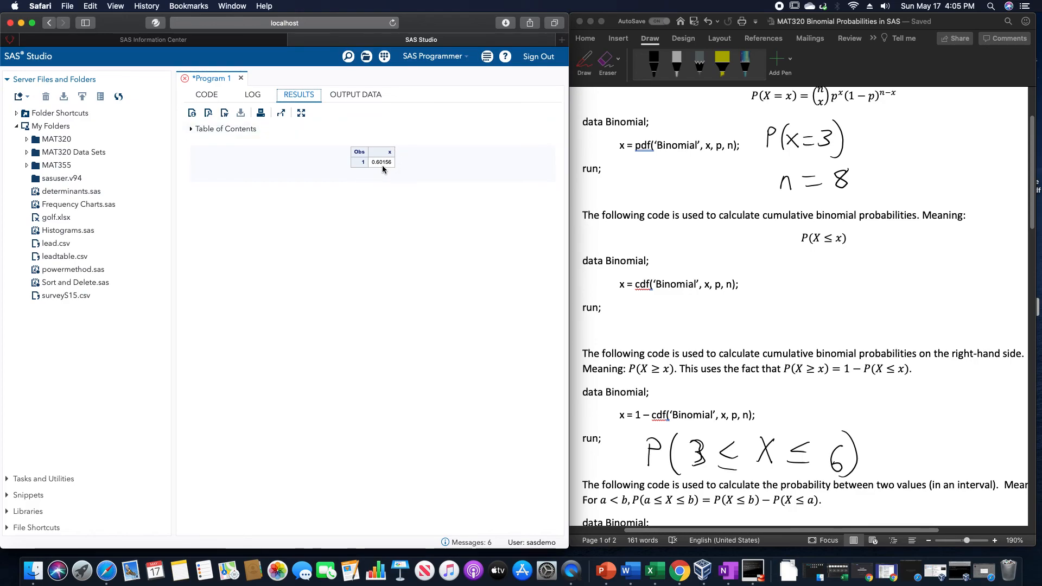
mouse_move(352, 145)
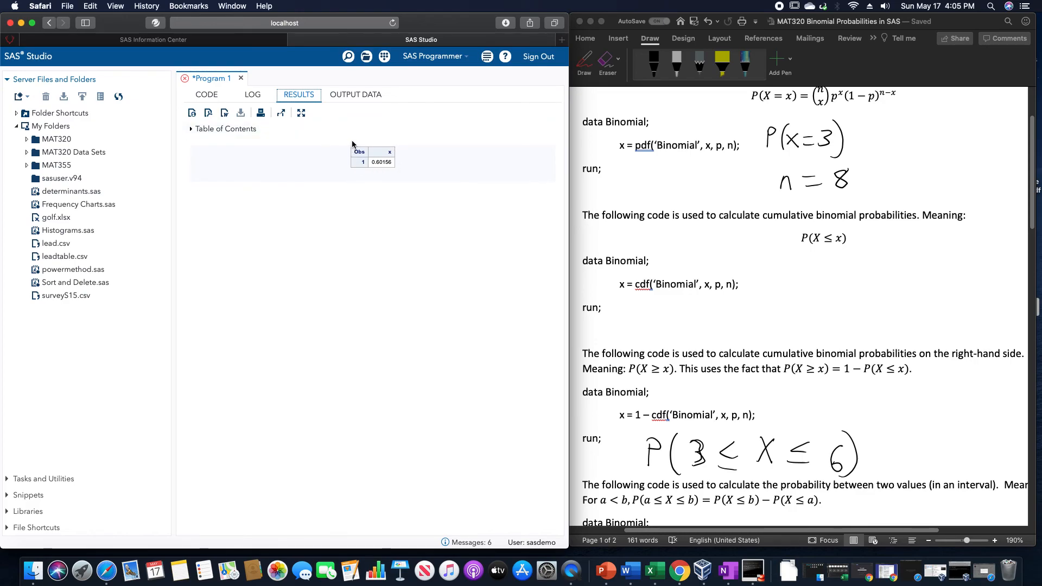
left_click(206, 95)
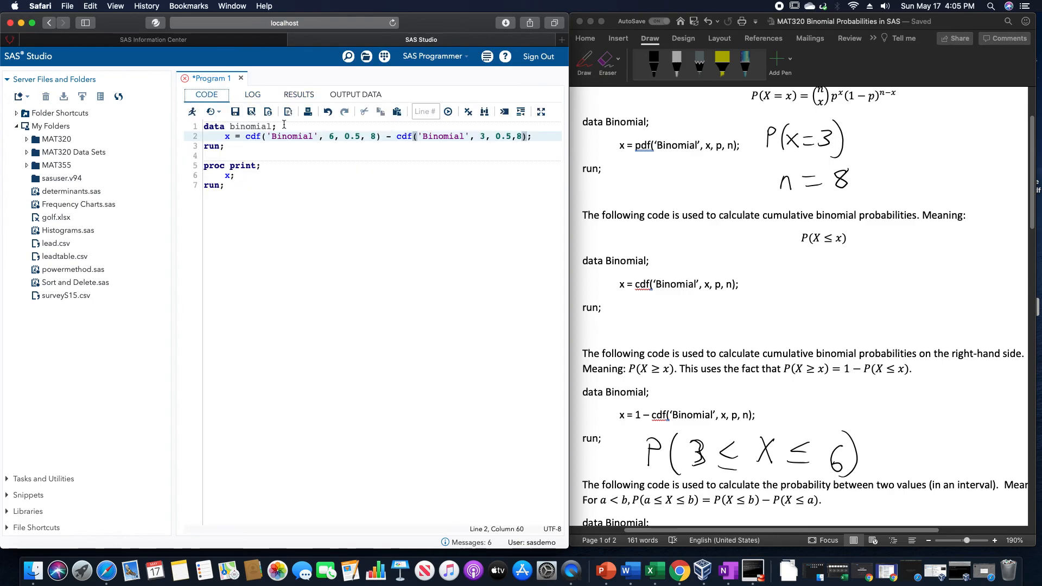